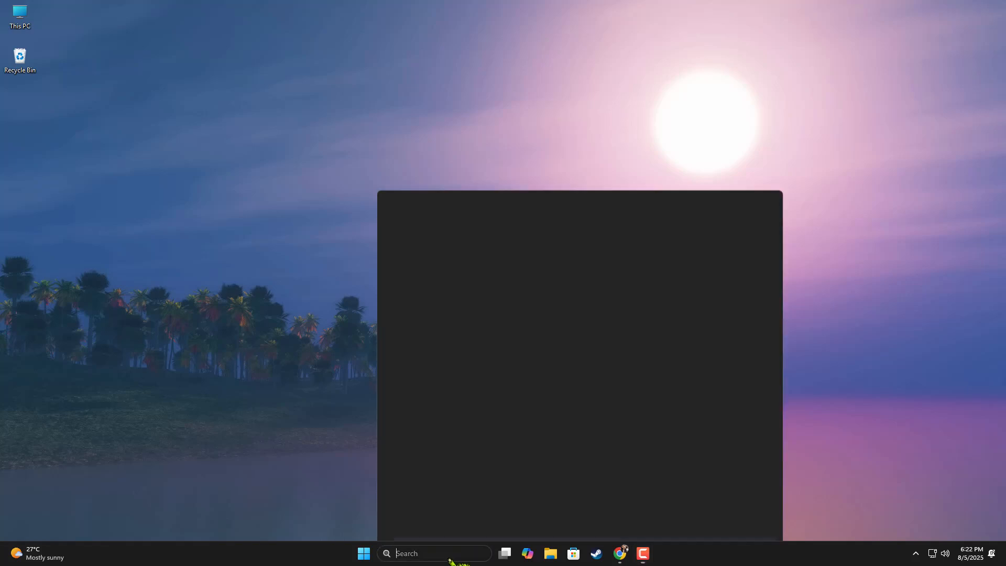
Step: Search 'services' from the taskbar to launch the Services console
type("services")
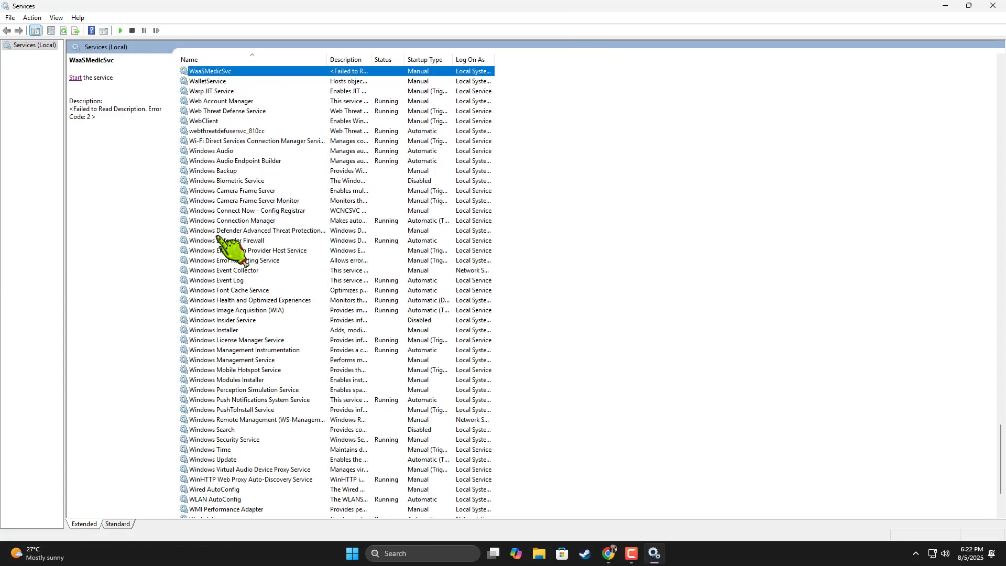
Step: Set the Windows Update service to Automatic startup, apply it, and start the service
left_click(221, 100)
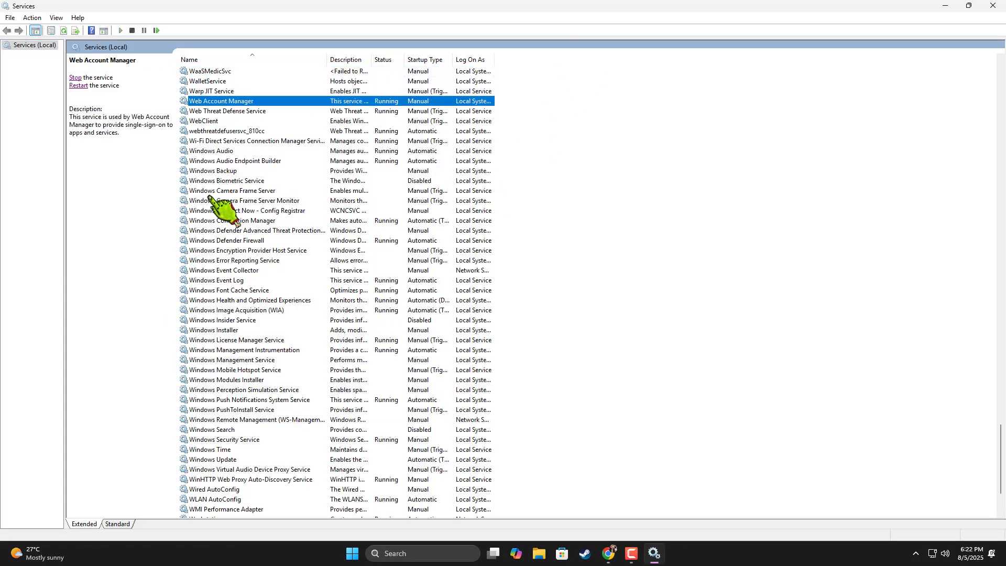
left_click(227, 111)
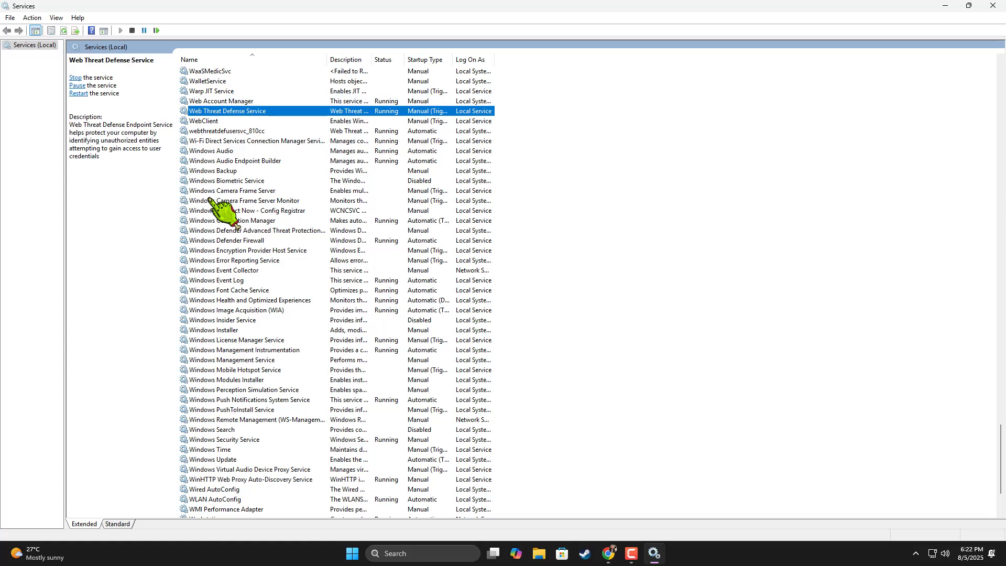
left_click(211, 151)
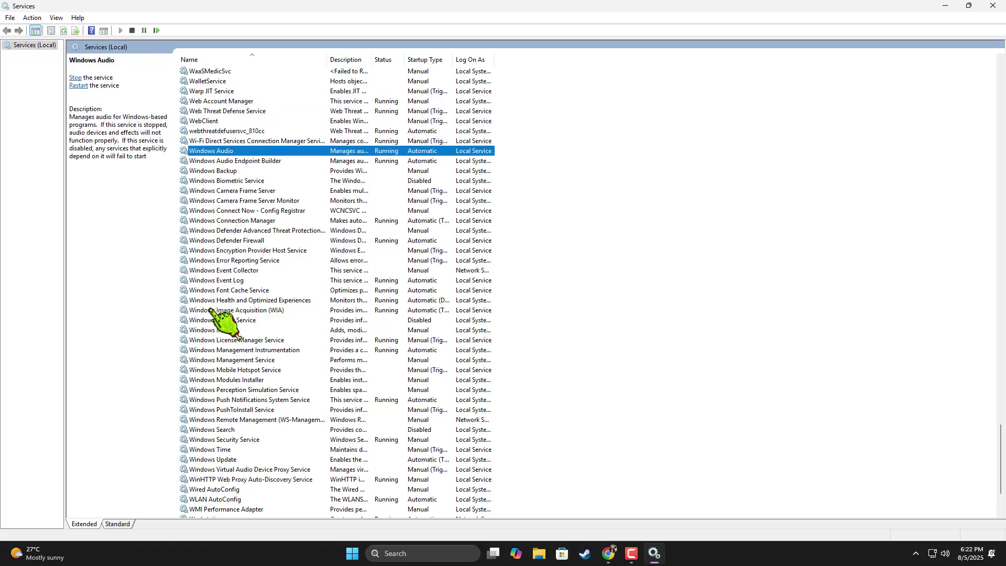
left_click(214, 459)
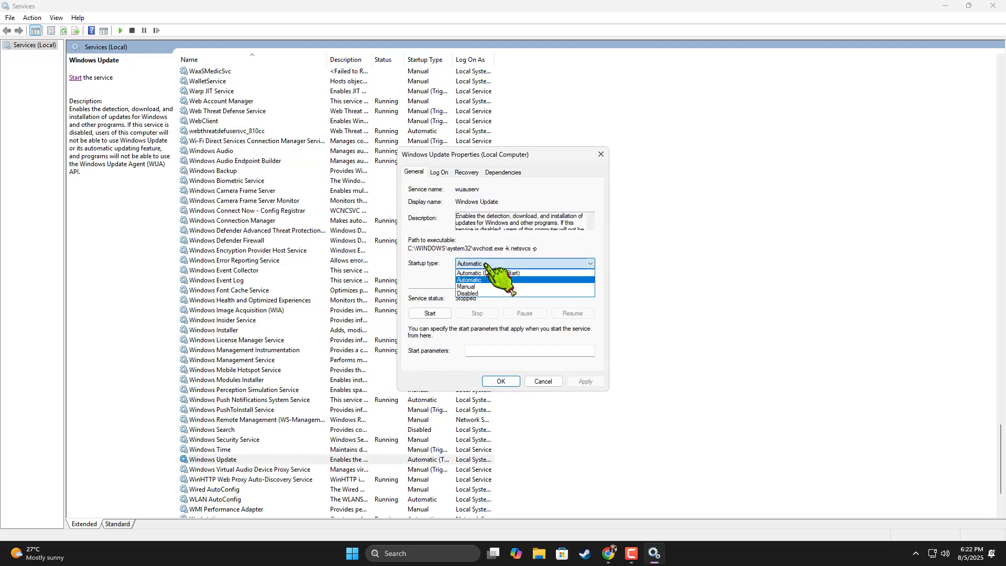
mouse_move(500, 272)
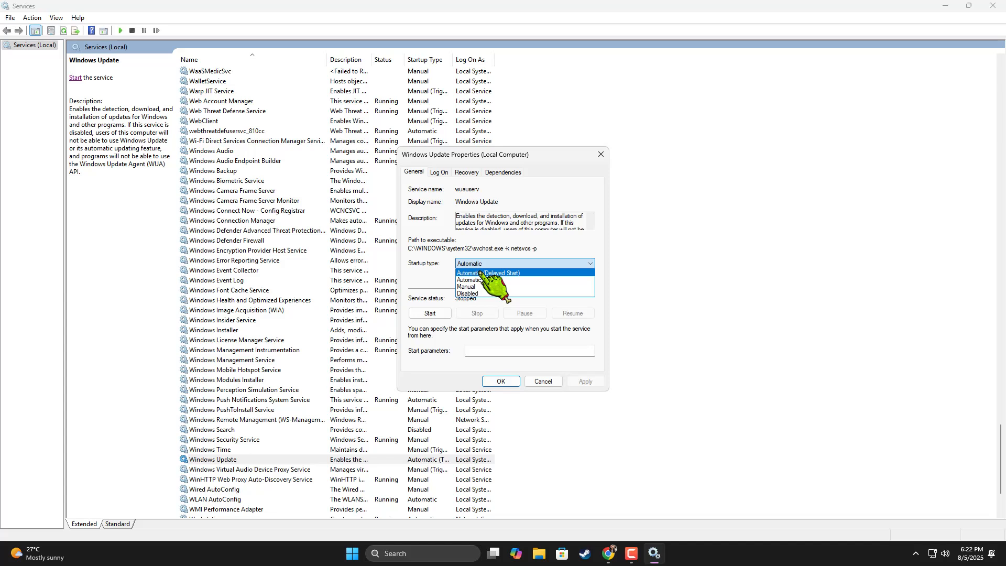
left_click(471, 280)
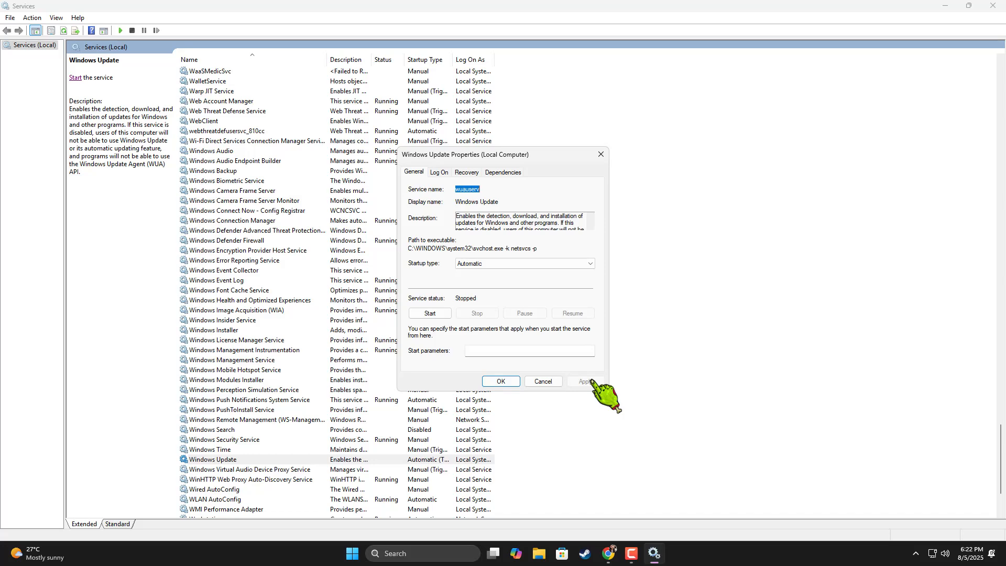
left_click(428, 313)
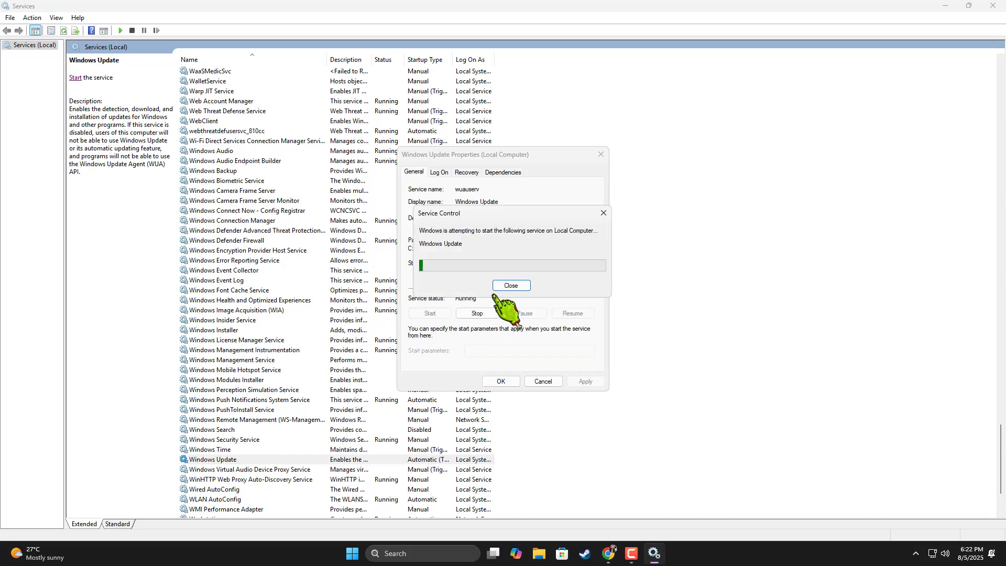
left_click(510, 285)
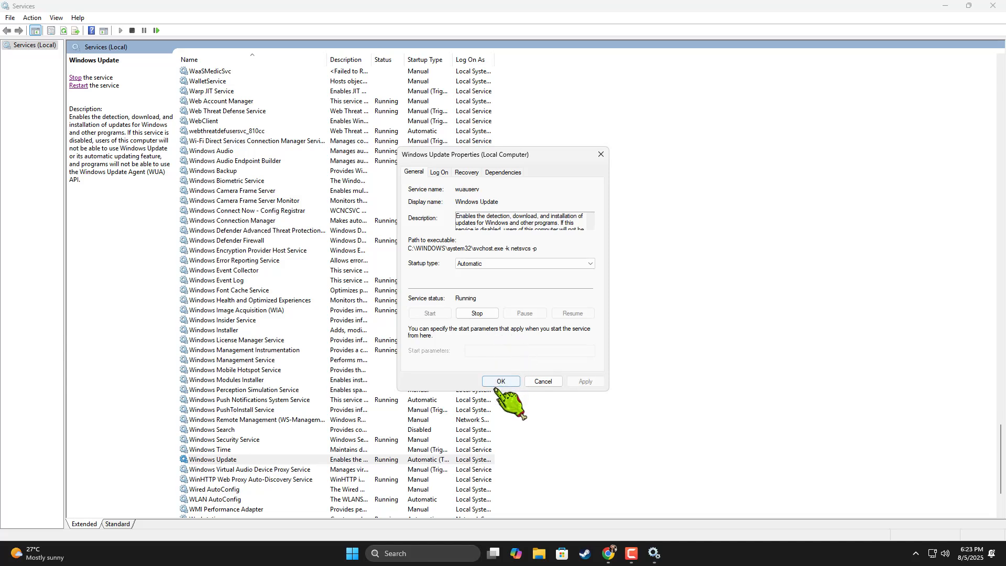
left_click(500, 381)
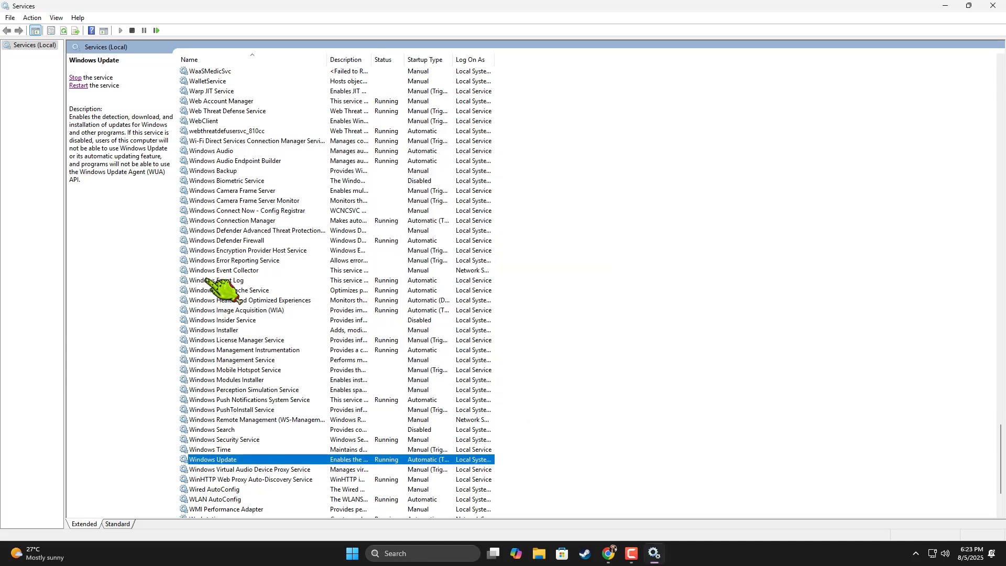
mouse_move(263, 349)
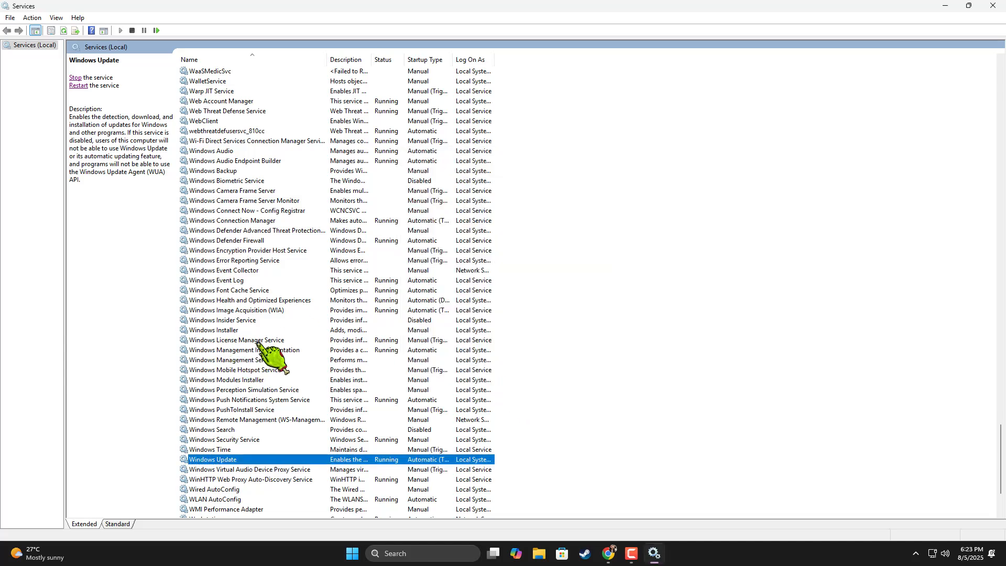
Step: Set Background Intelligent Transfer Service to Automatic startup, then stop and restart it
scroll("up", 3)
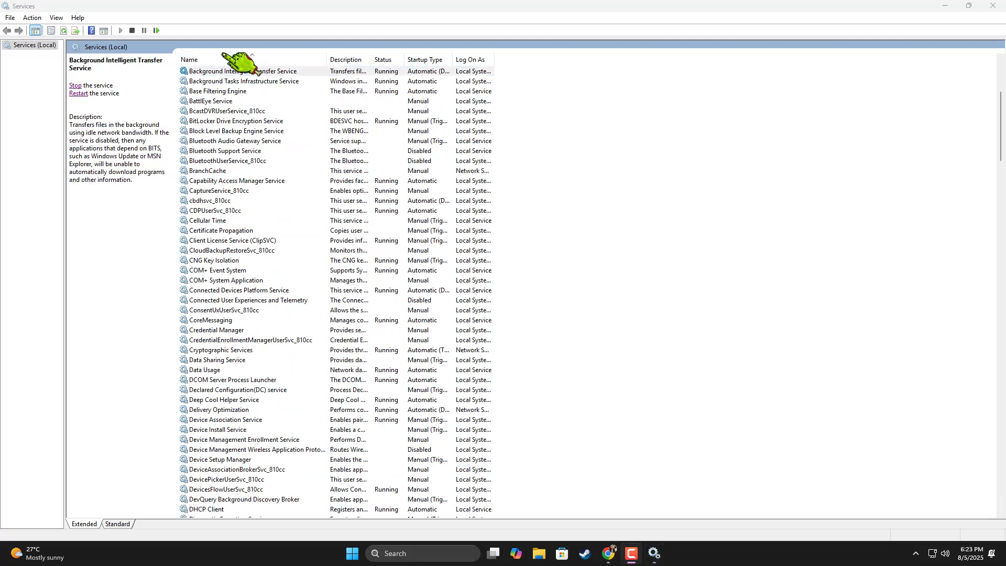
right_click(241, 71)
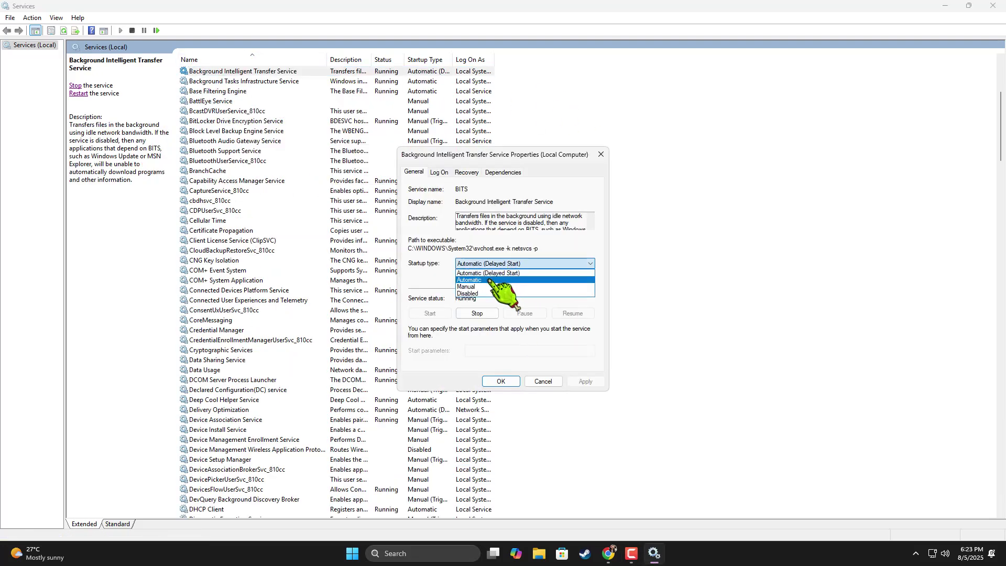
left_click(471, 279)
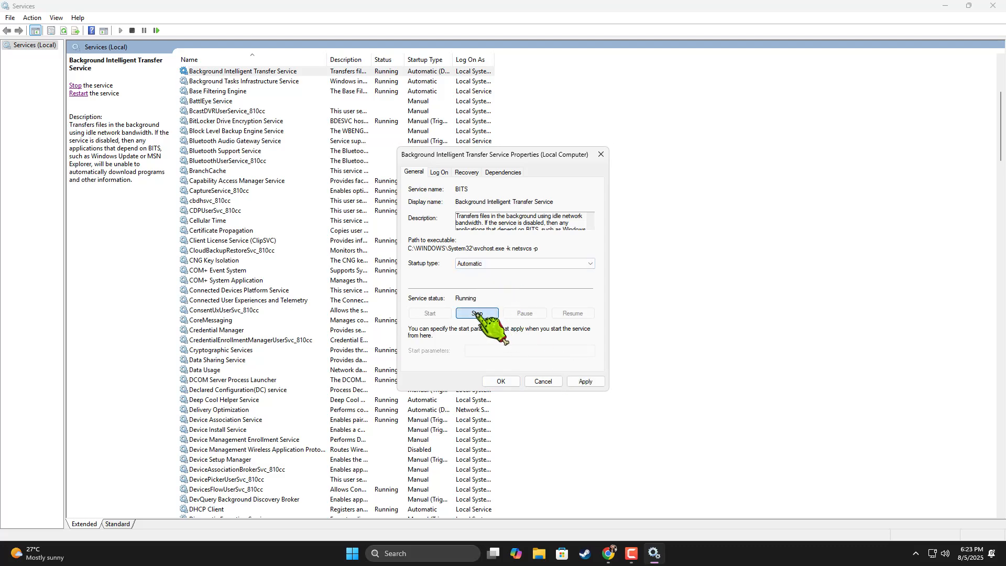
left_click(477, 313)
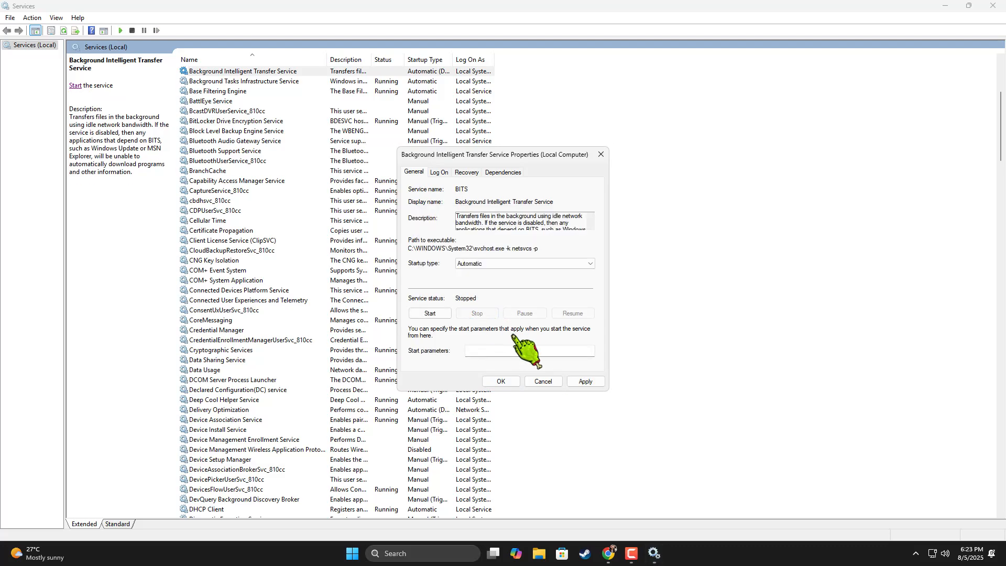
left_click(429, 313)
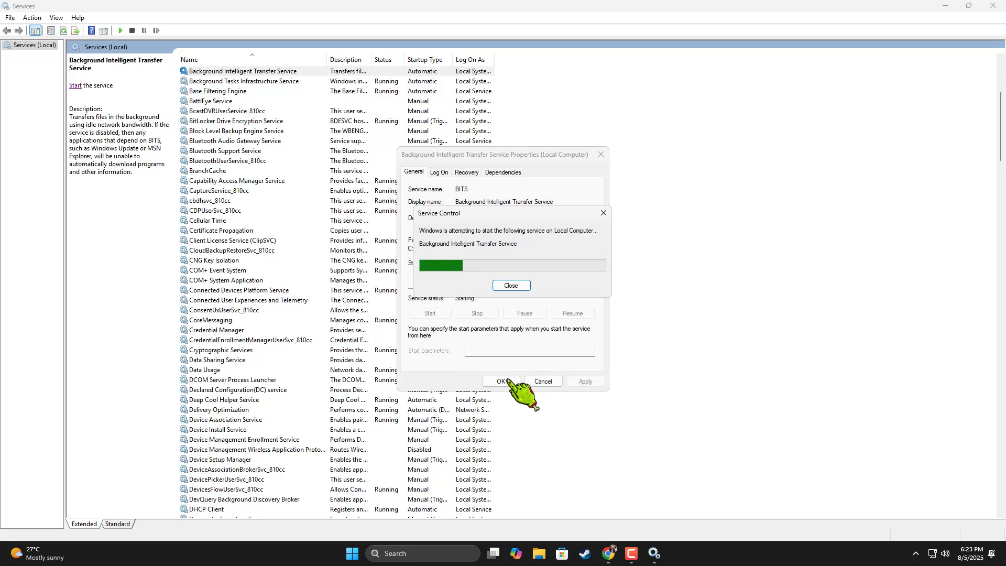
left_click(511, 285)
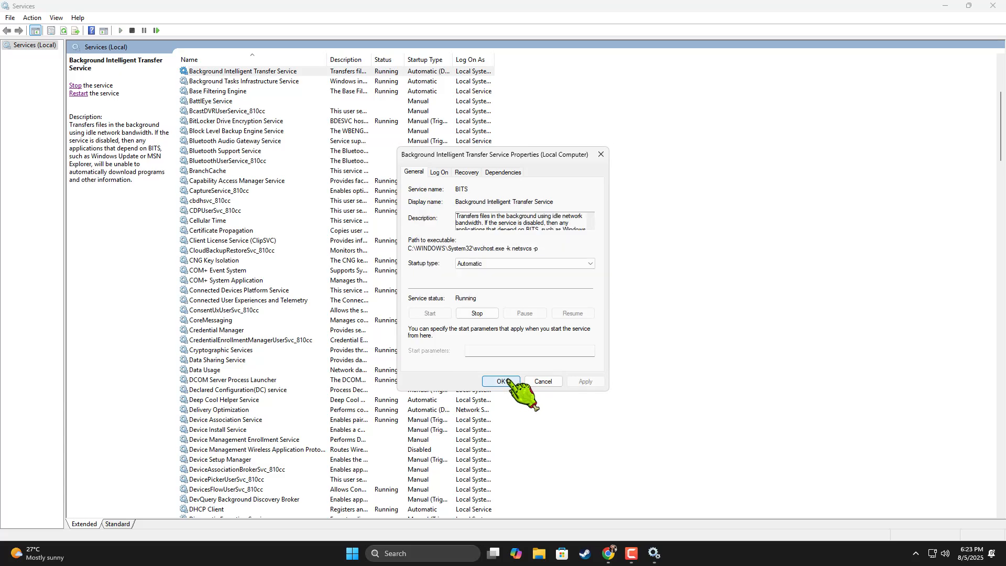
left_click(500, 380)
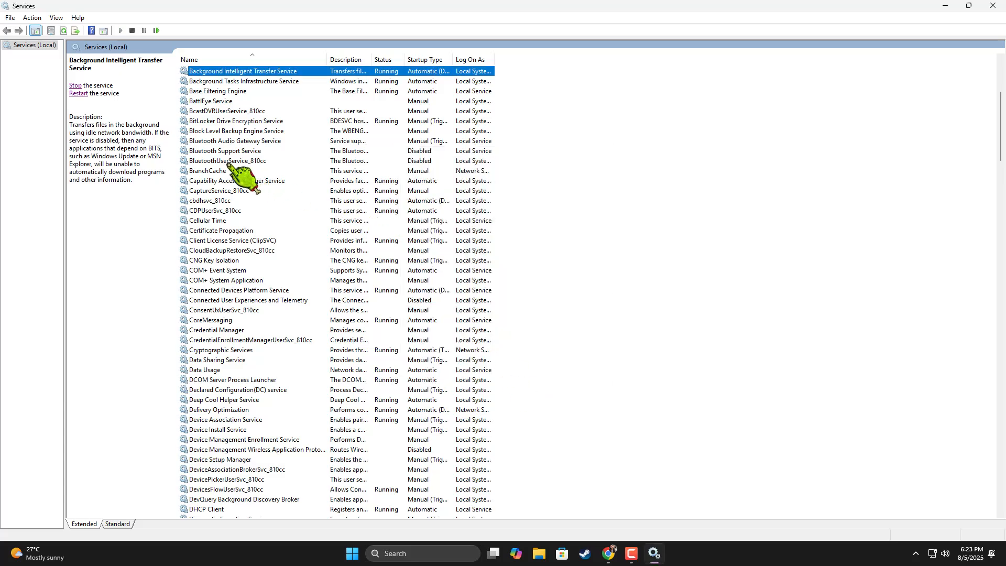
Step: Restart Cryptographic Services, stopping its dependent services too, and close its properties
left_click(217, 190)
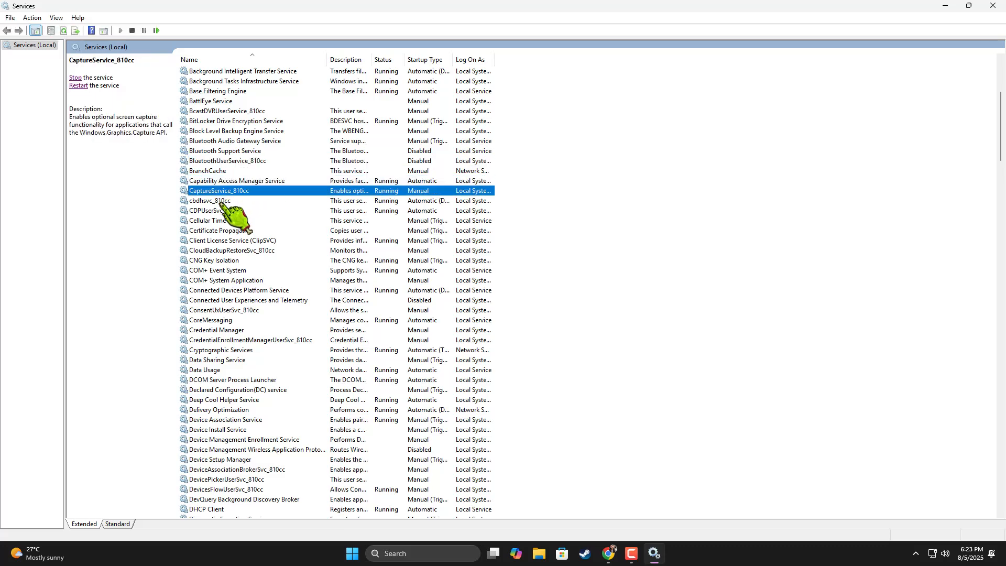
left_click(231, 250)
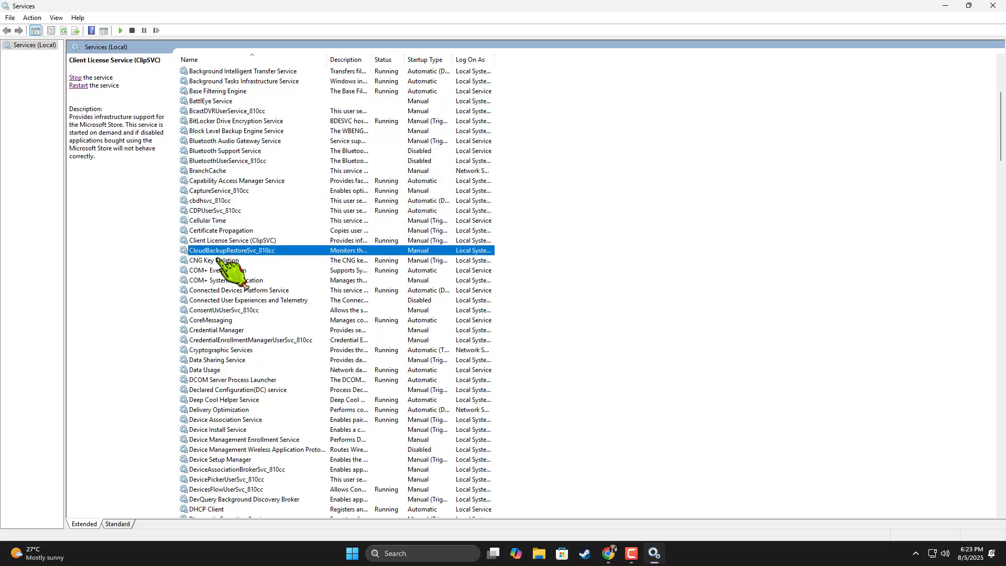
right_click(220, 350)
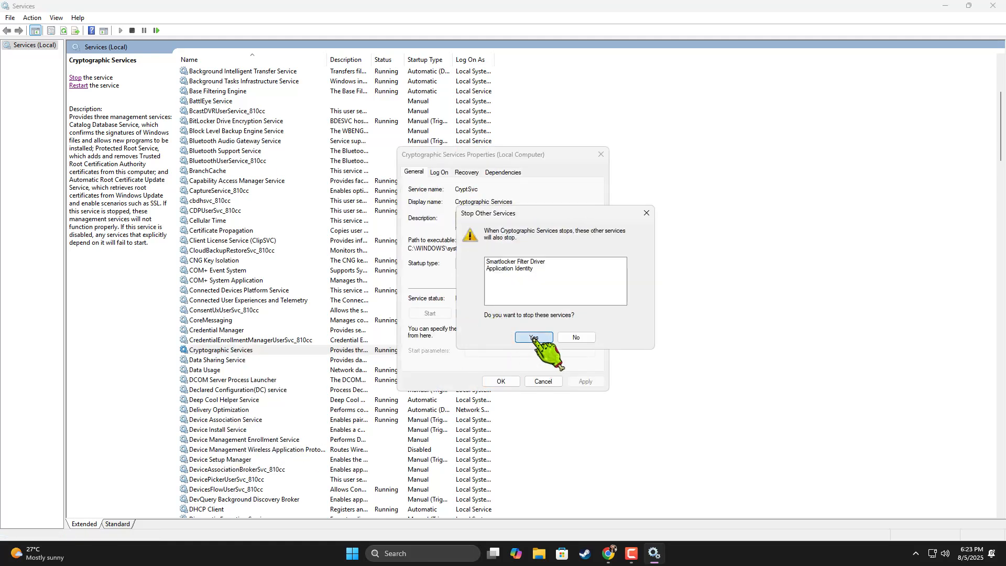
left_click(533, 336)
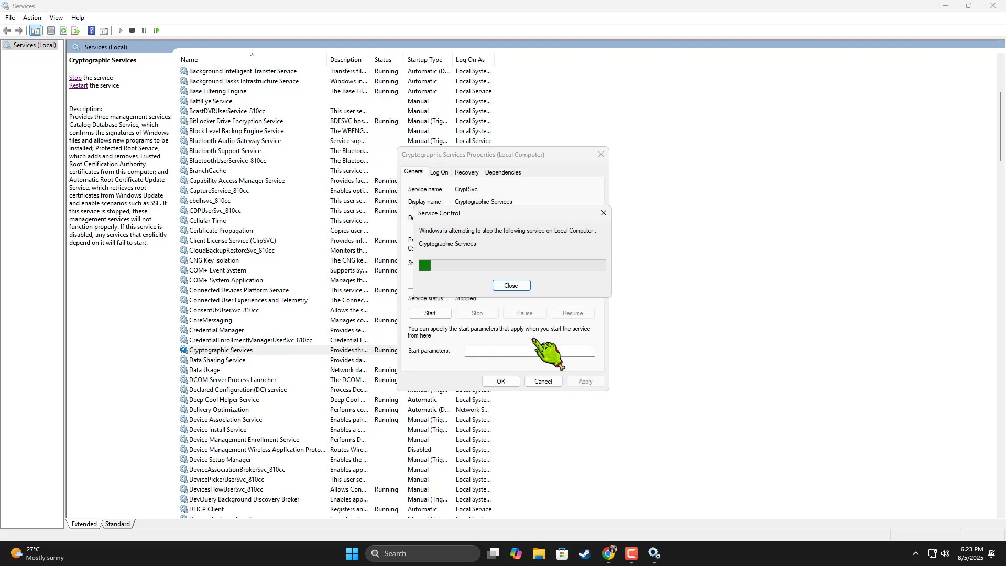
left_click(511, 285)
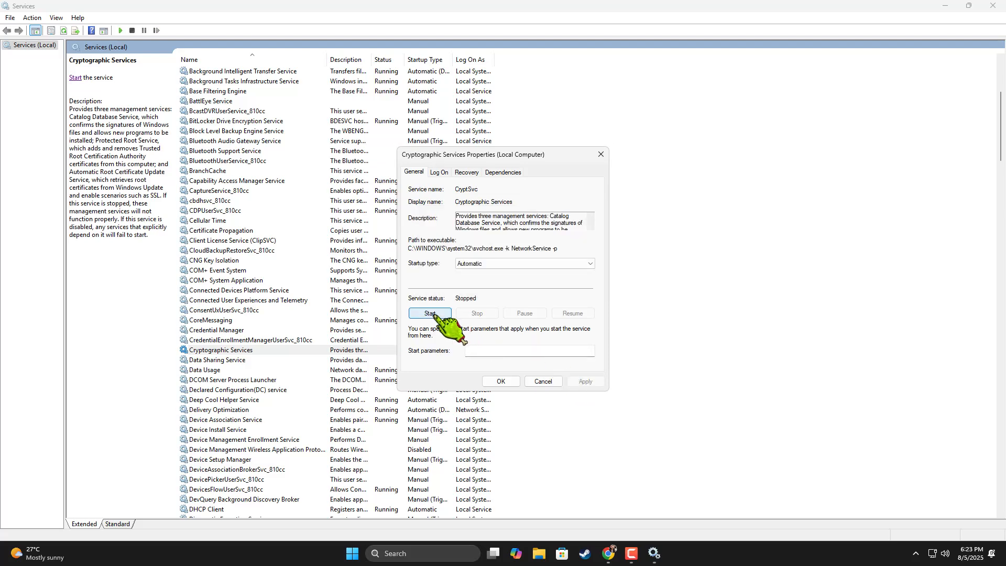
left_click(428, 313)
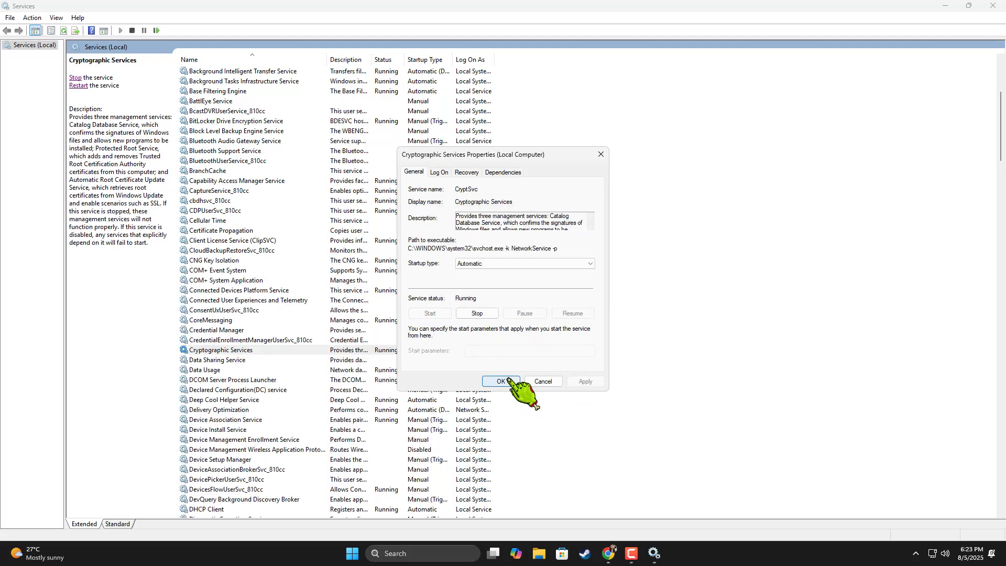
left_click(500, 381)
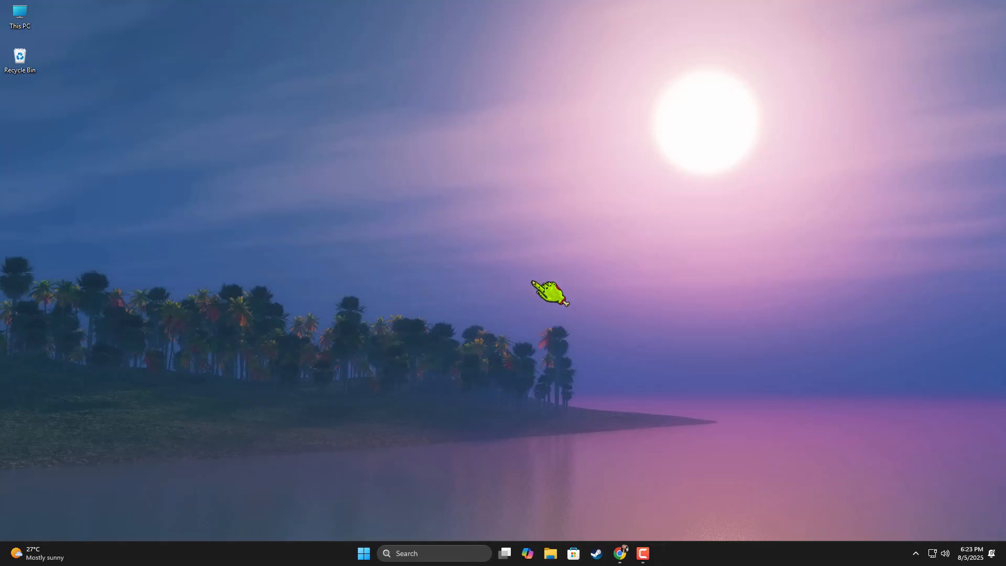
mouse_move(542, 291)
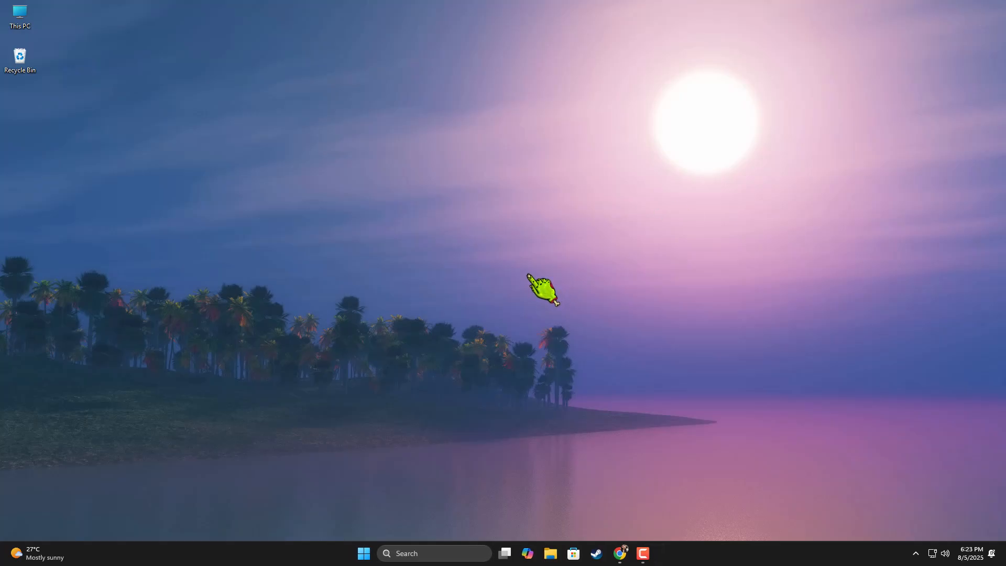
mouse_move(488, 246)
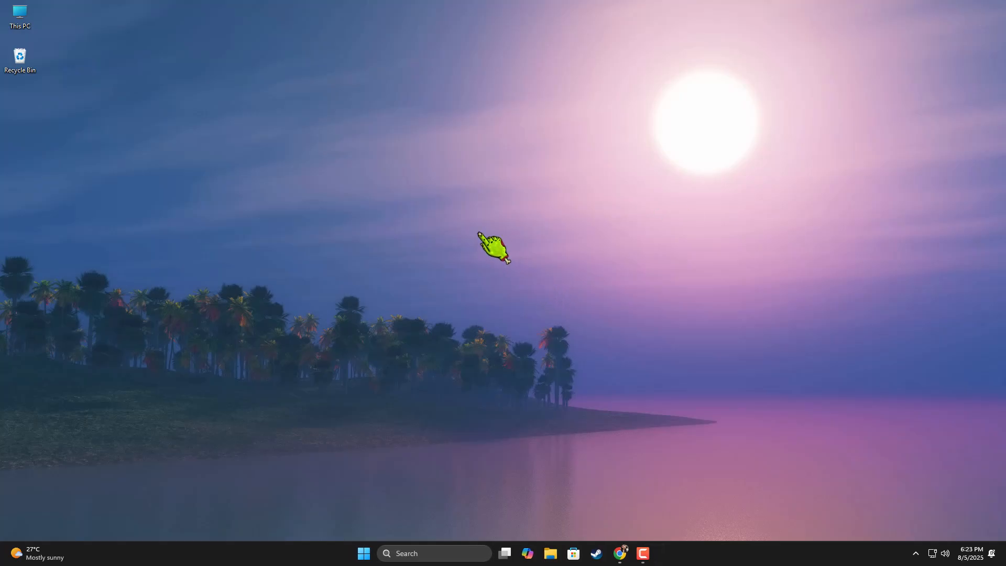
mouse_move(244, 231)
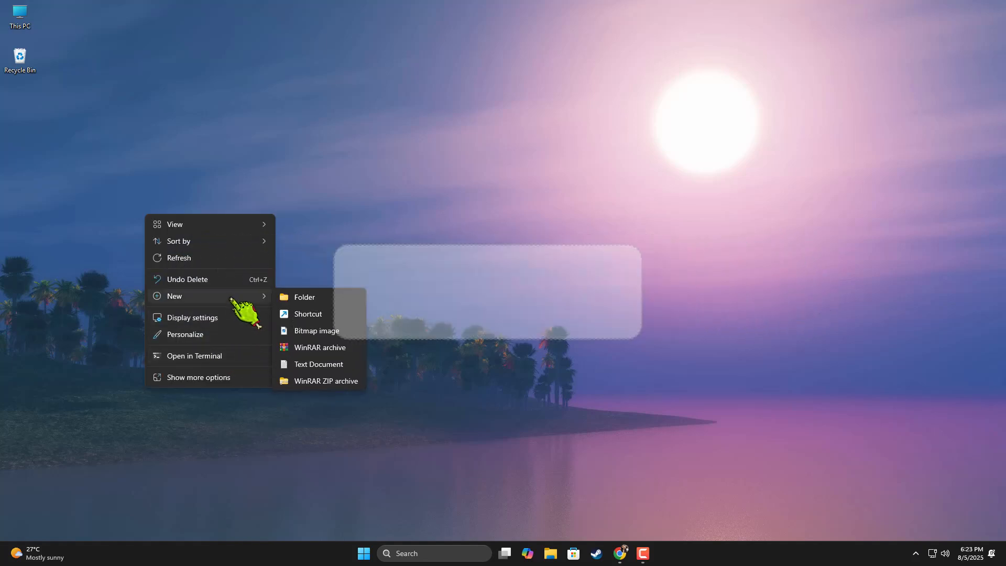
Step: Create a new text document on the desktop and open it in Notepad
left_click(318, 363)
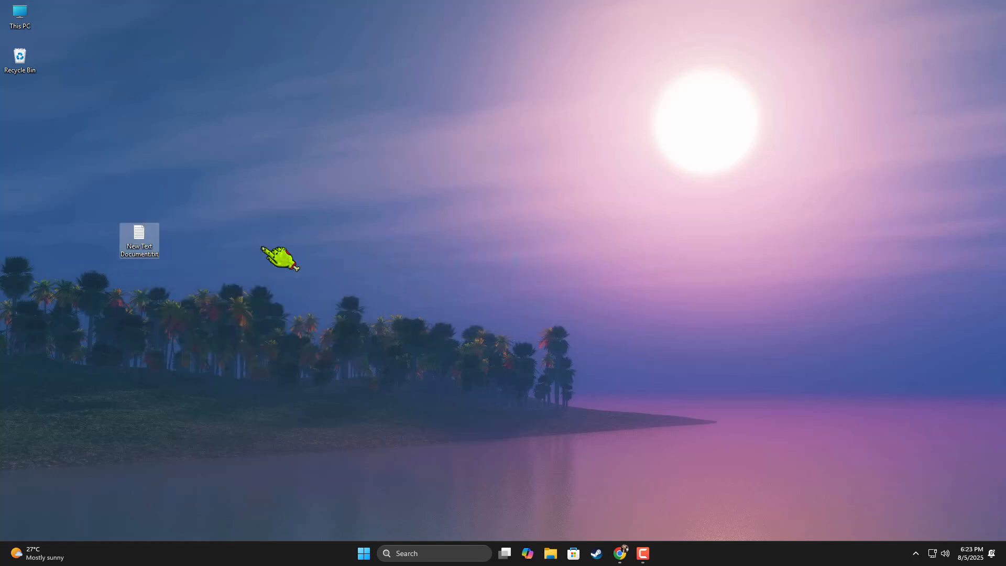
double_click(139, 236)
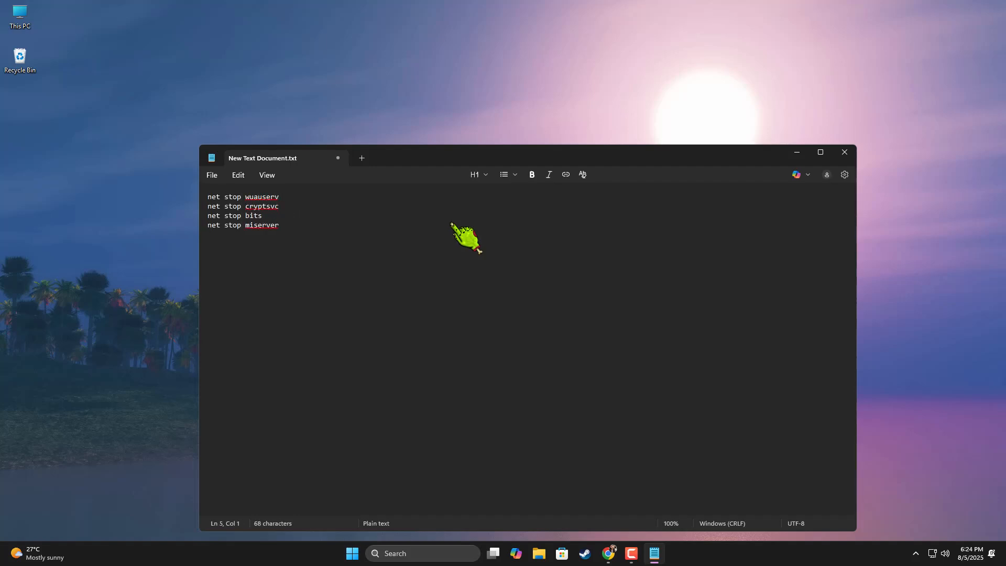
Step: Add ren commands renaming SoftwareDistribution and catroot2 to .old copies
type("ren C:\\Windows\\SoftwareDistribution Software Distribution.old")
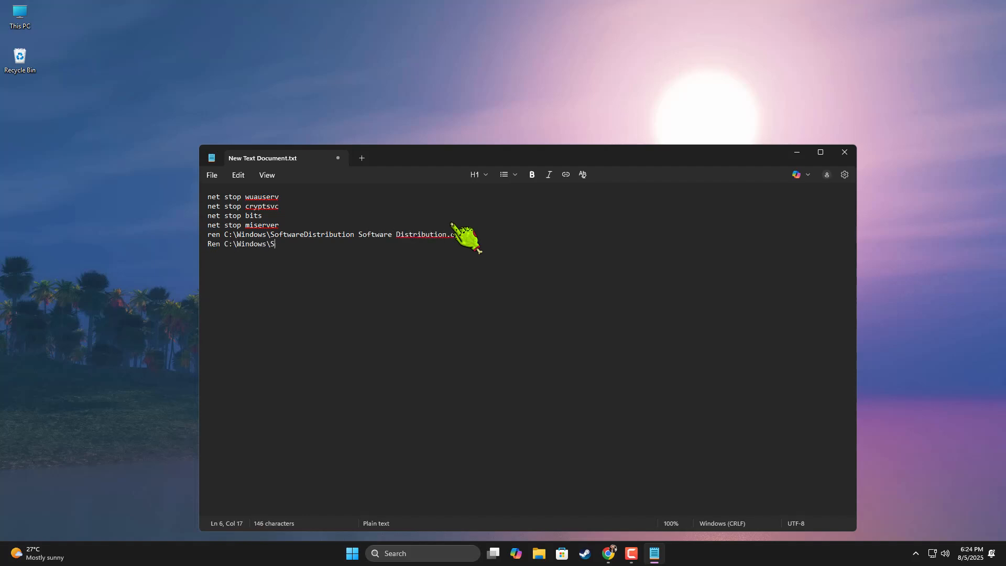
type("ystem32\\catroot2 catroot2.old")
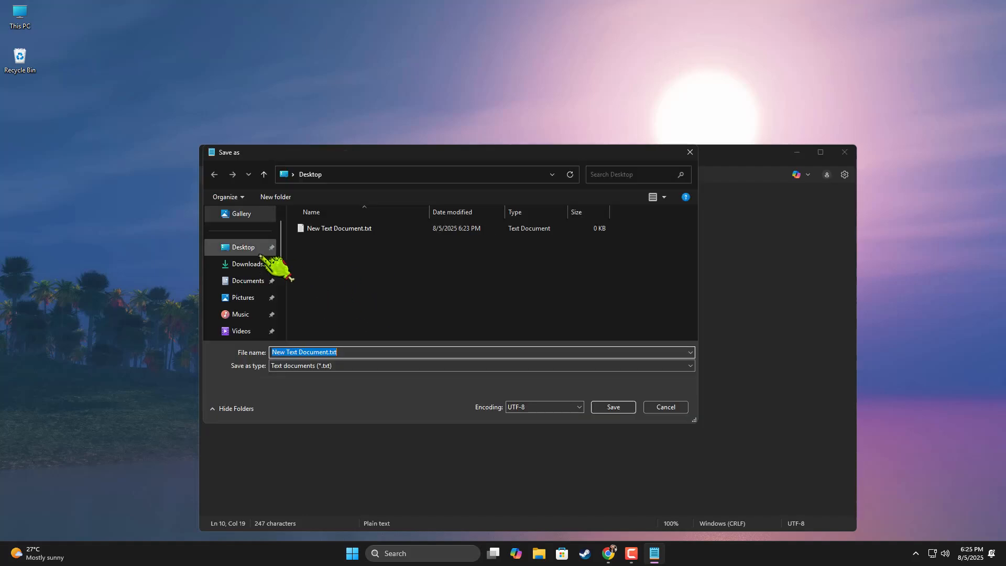
mouse_move(360, 371)
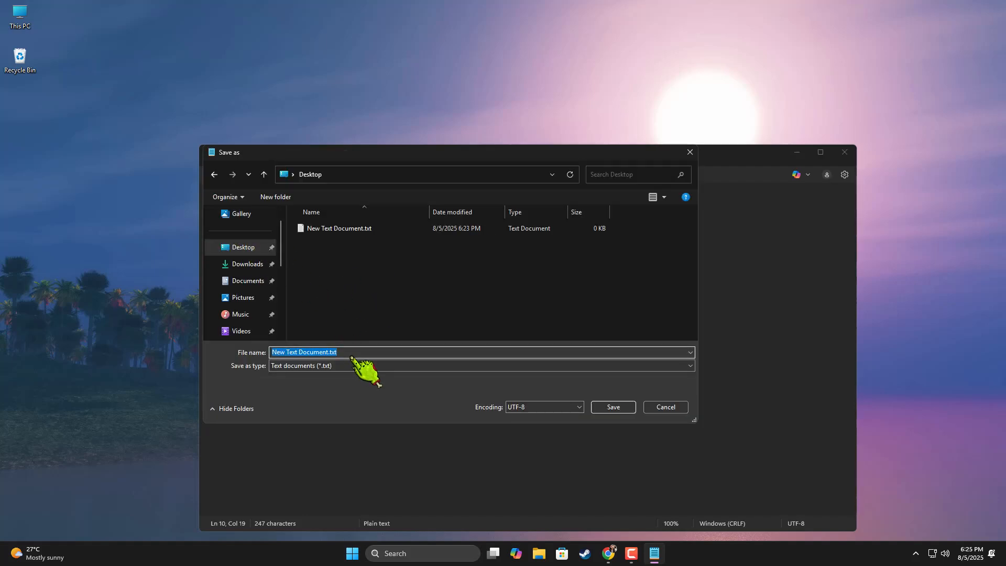
Step: Save the script as 'Windows component fix.bat' with the All files type
type("Windows com")
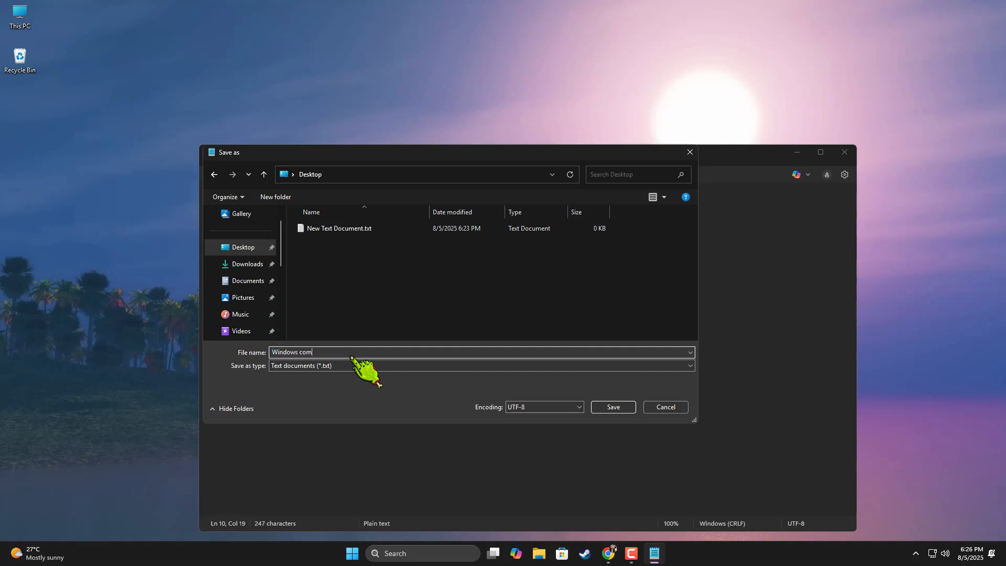
type("ponent fix.bat")
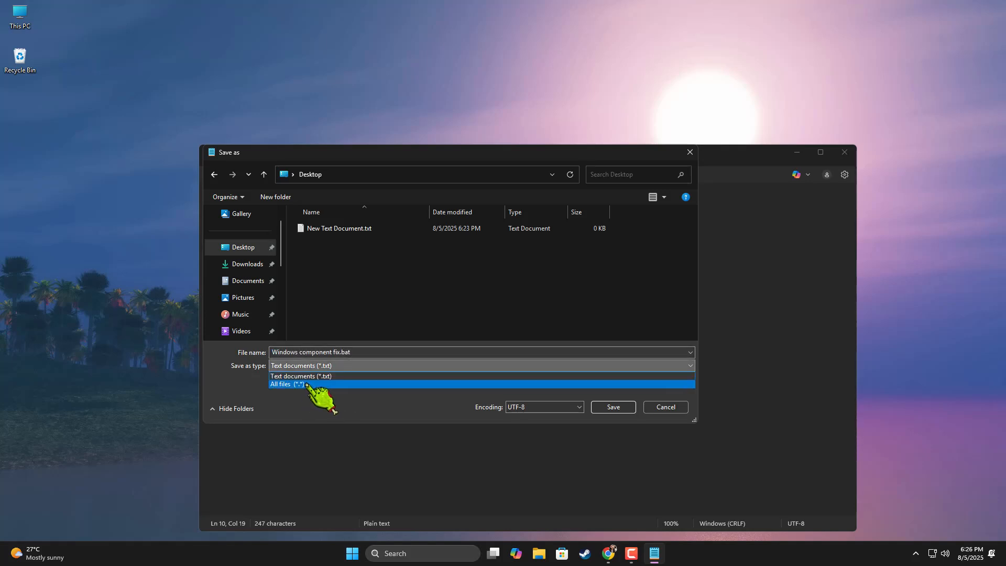
left_click(610, 407)
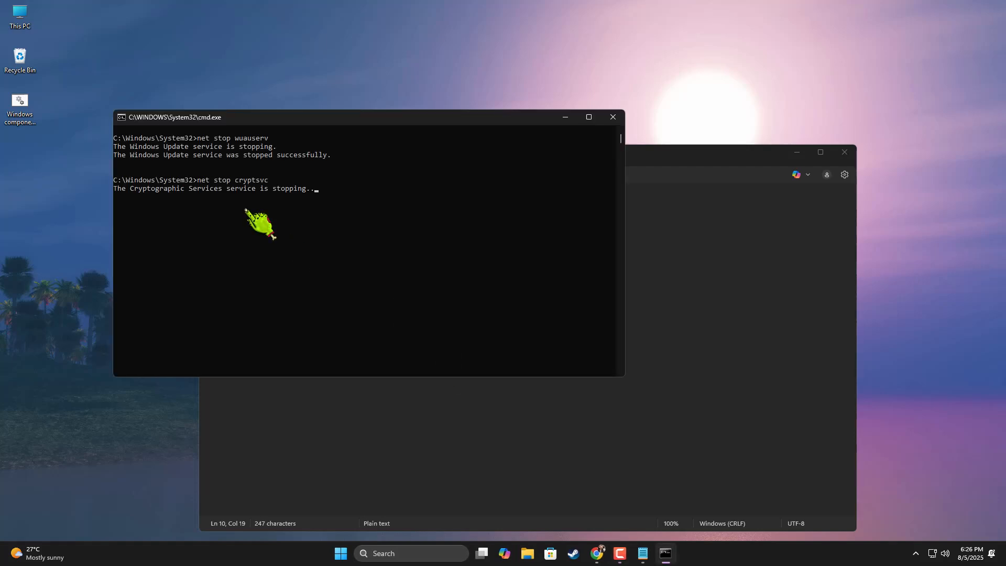
mouse_move(327, 277)
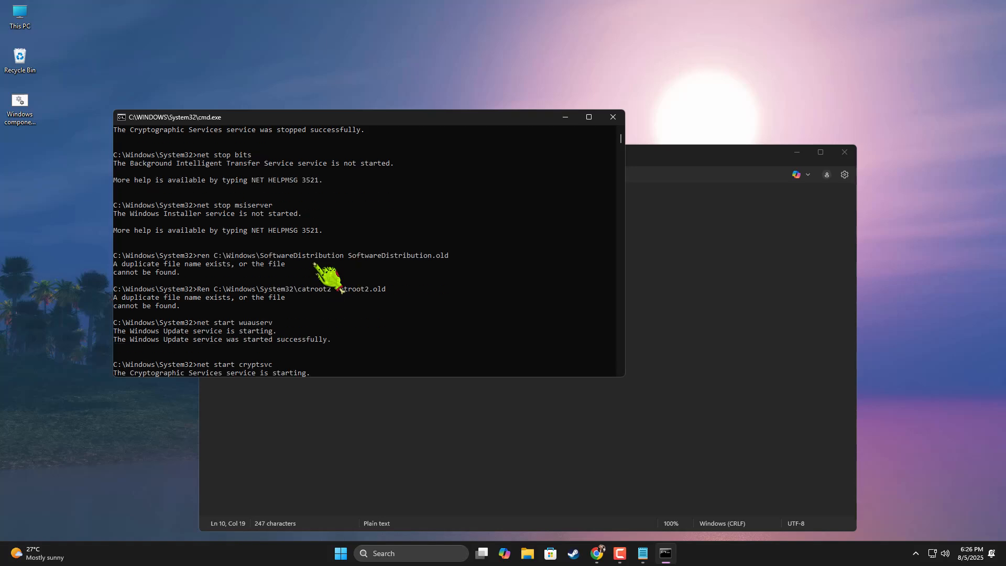
Step: Let the batch script finish in Command Prompt, then close its window
scroll("down", 3)
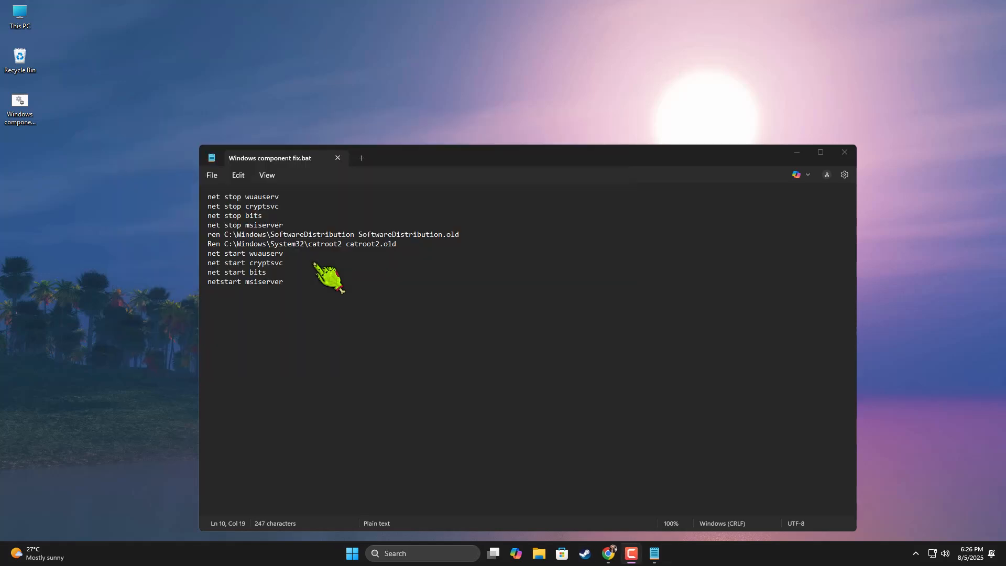
left_click(843, 151)
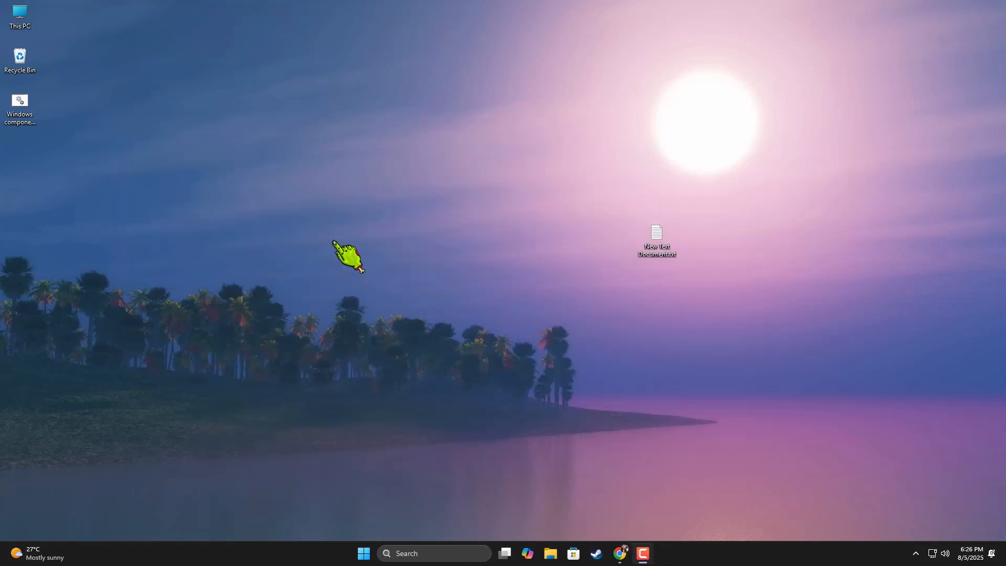
mouse_move(357, 313)
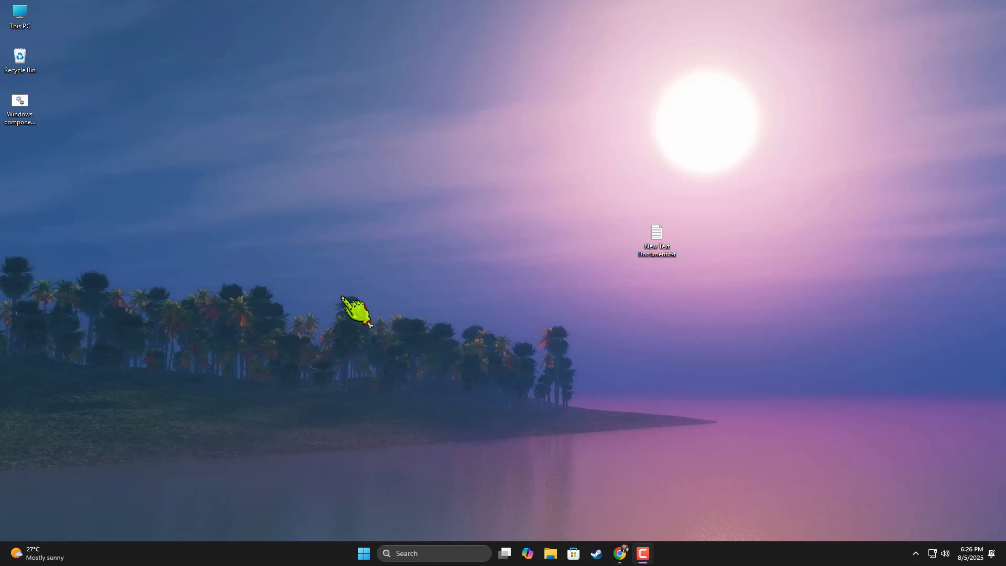
mouse_move(385, 407)
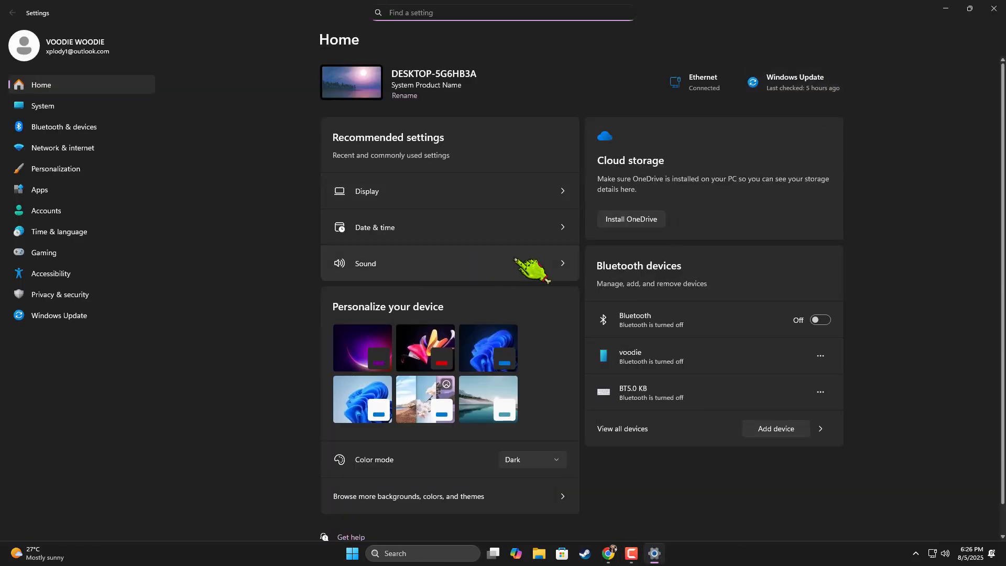
Step: Run the Windows Update troubleshooter for failed downloads, then close its help window
left_click(43, 105)
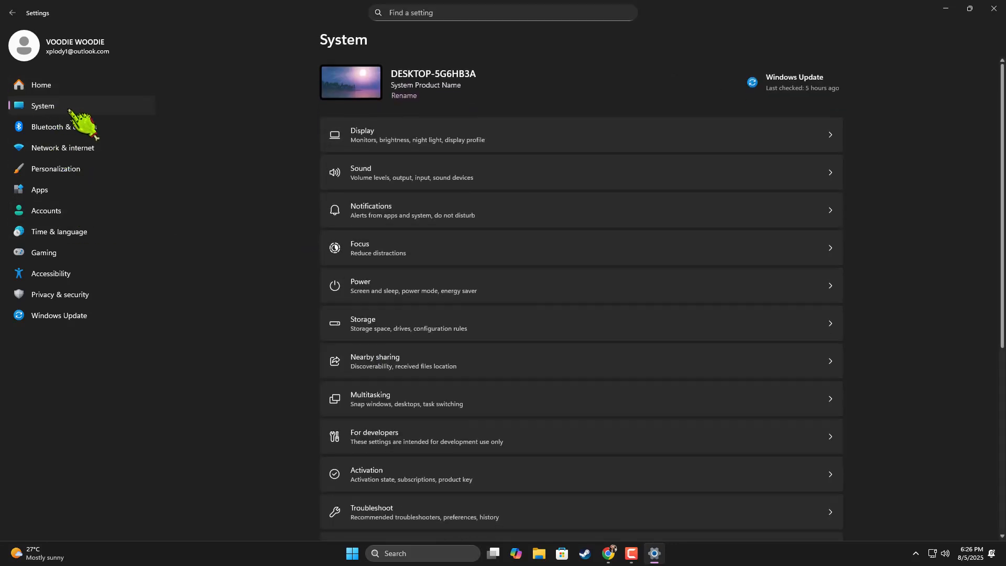
scroll("down", 3)
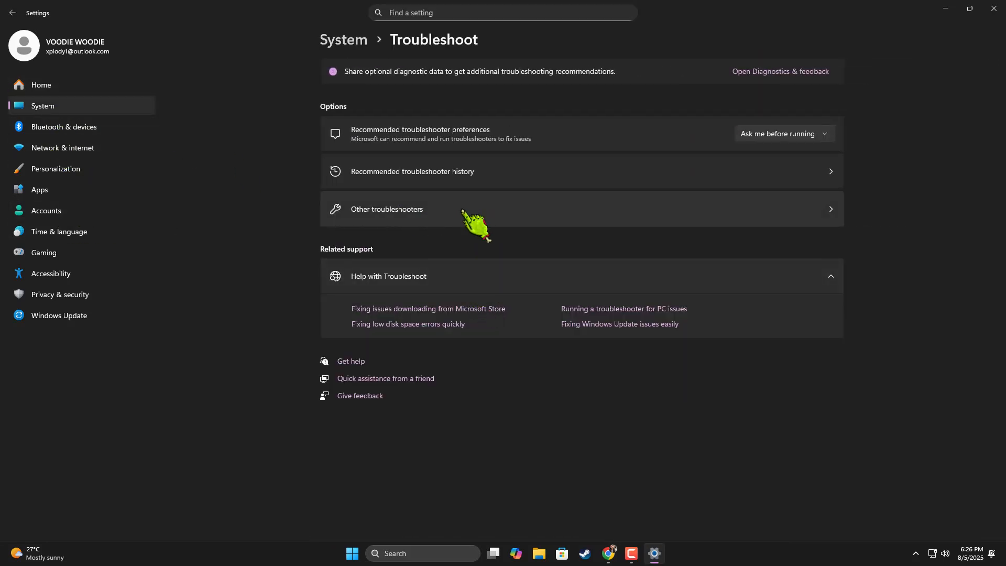
left_click(386, 208)
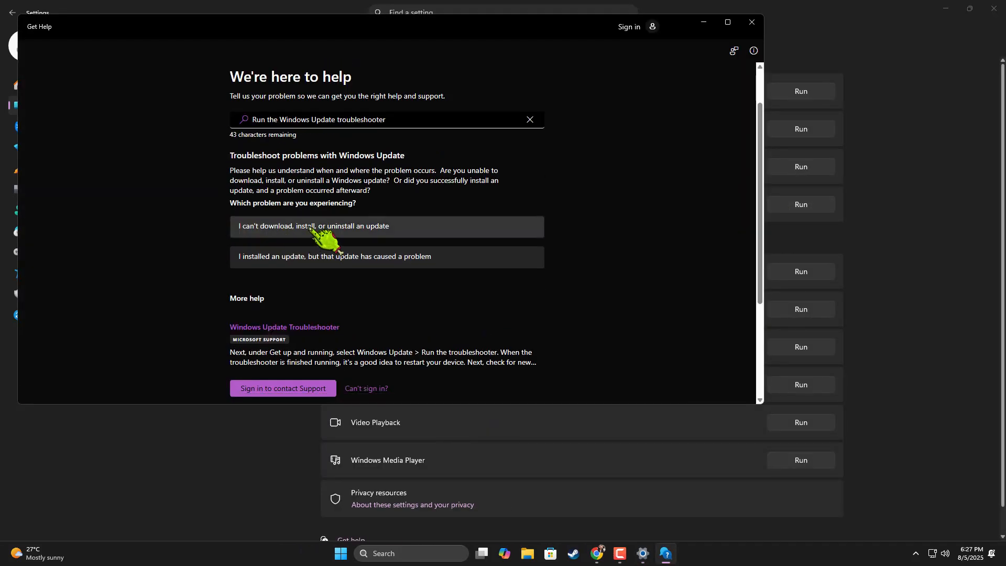
left_click(387, 226)
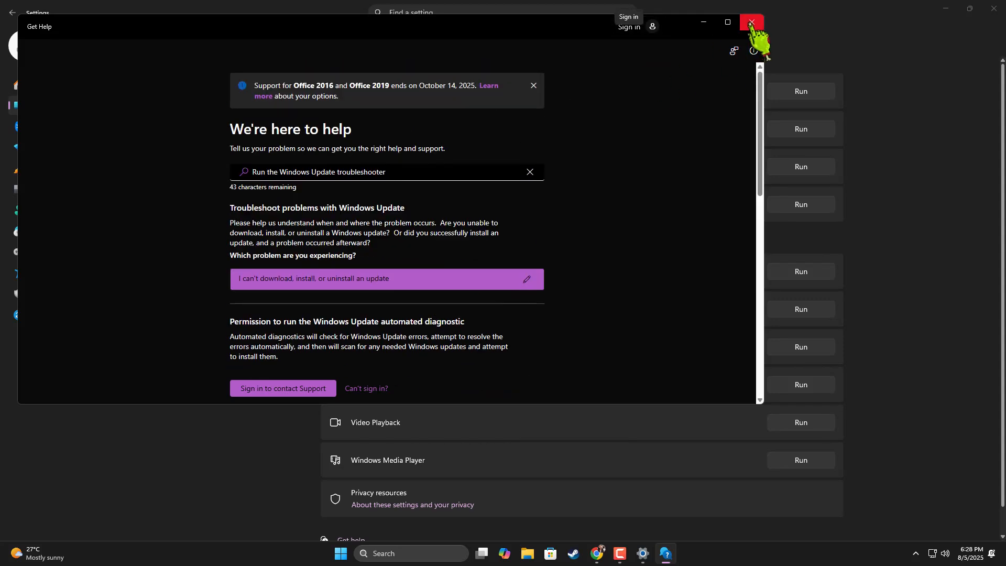
left_click(750, 22)
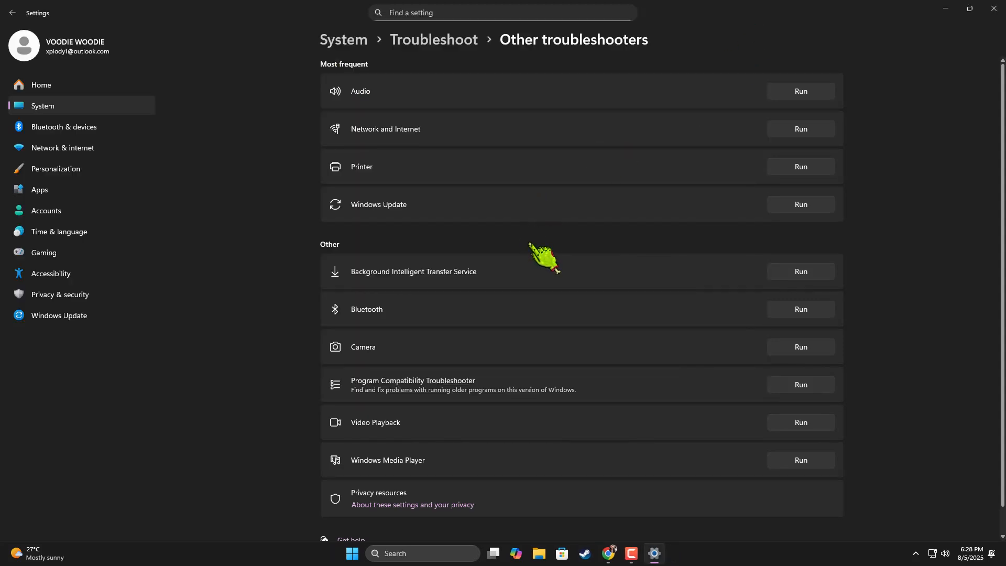
mouse_move(465, 295)
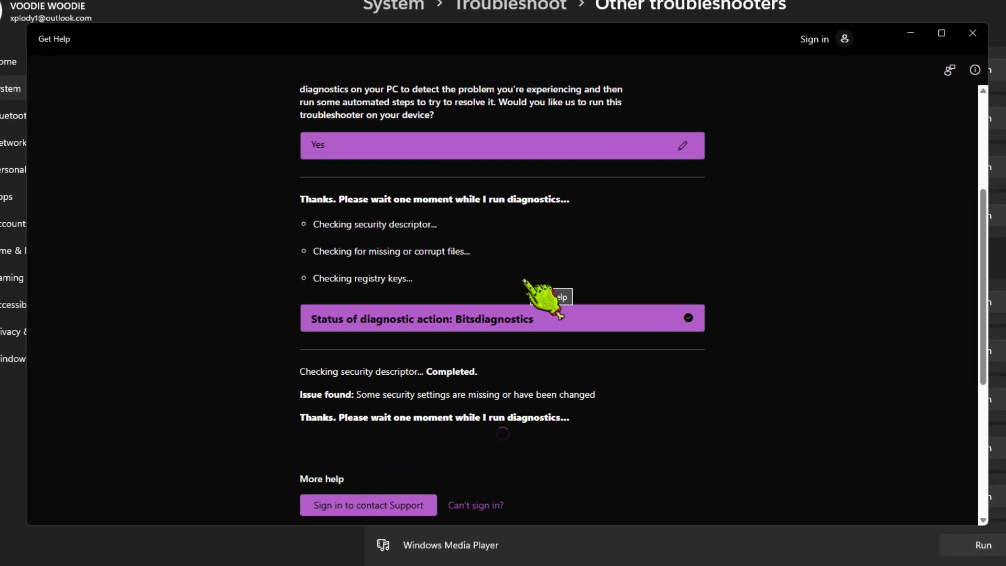
Step: Wait for the Background Intelligent Transfer Service scan to complete, then close the troubleshooter
scroll("down", 3)
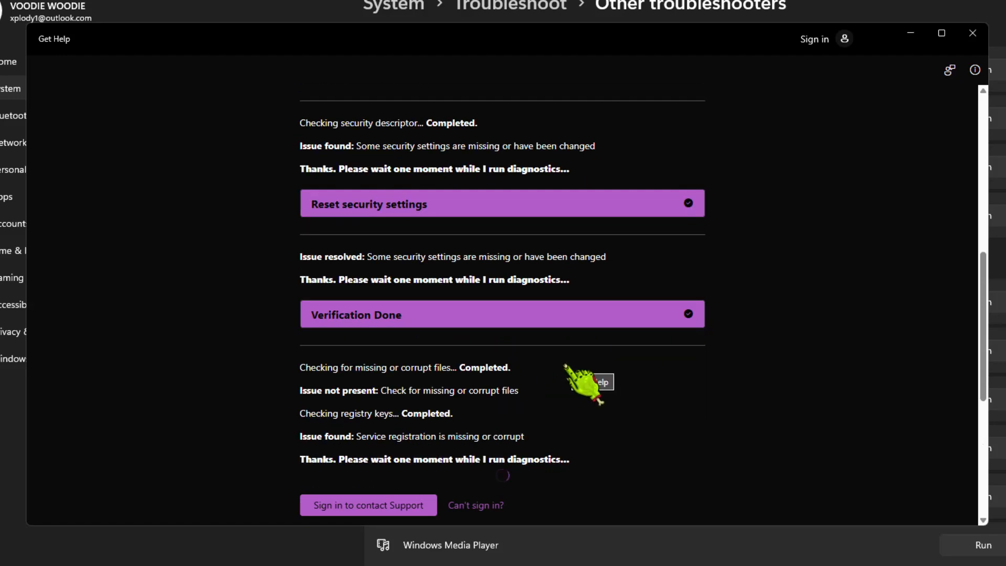
scroll("down", 3)
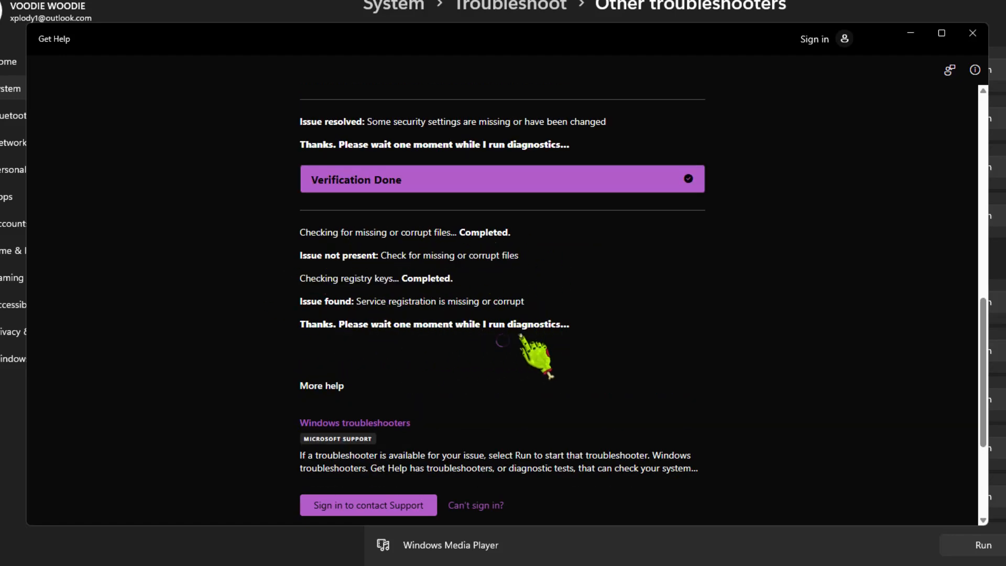
scroll("down", 3)
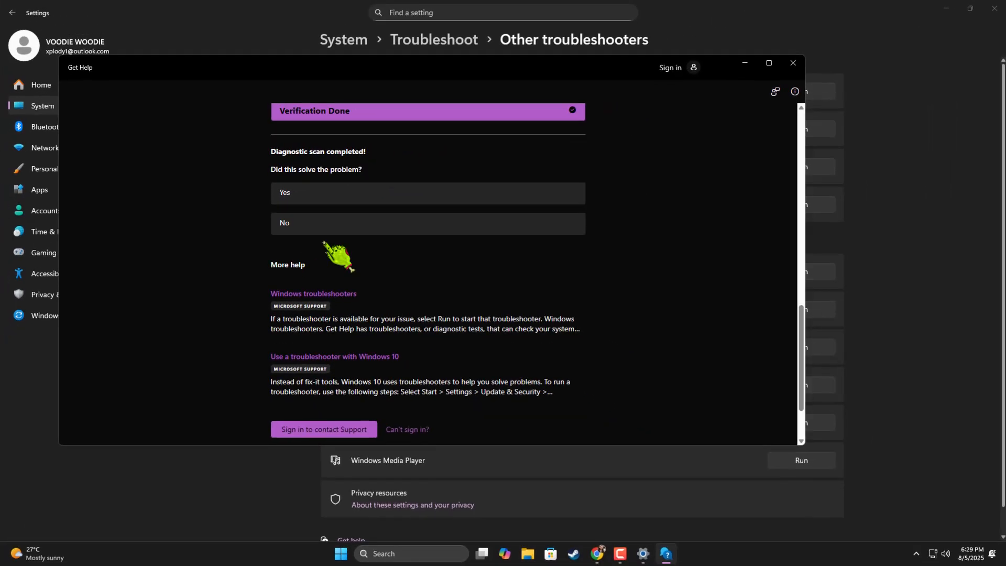
left_click(792, 63)
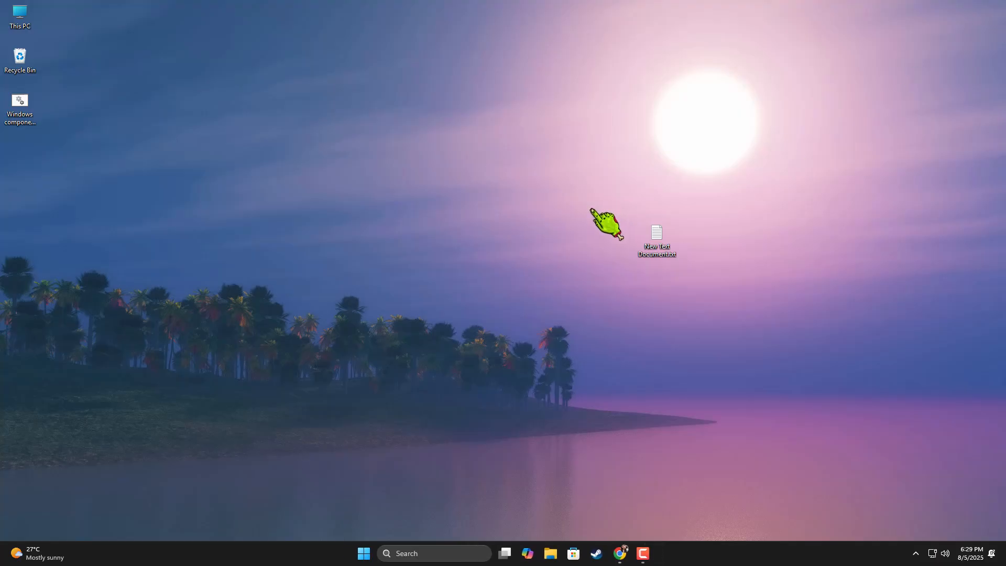
Step: Run sfc /scannow, then the DISM ScanHealth and RestoreHealth scans in the admin Command Prompt
type("cmd")
type("sfc /sca")
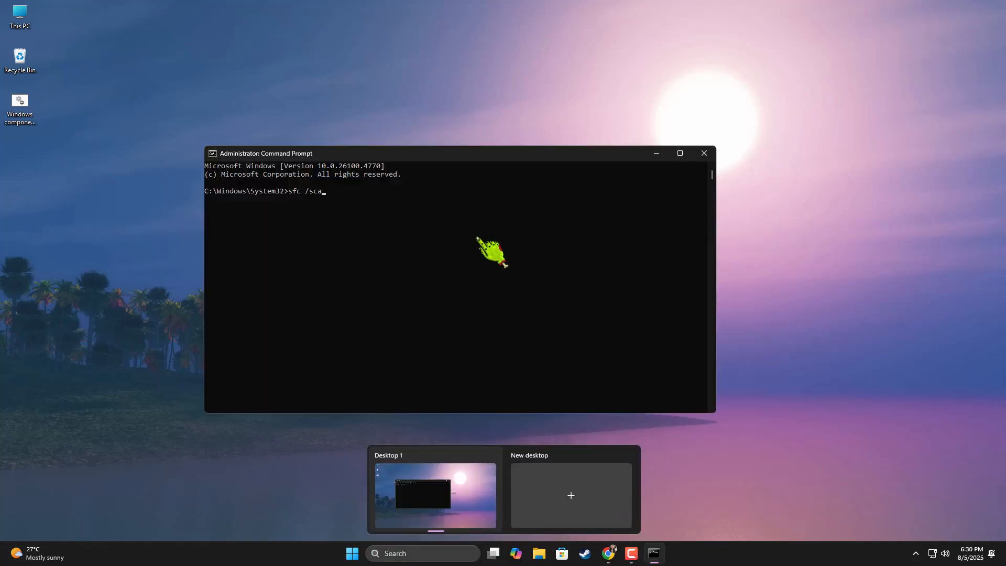
key("Return")
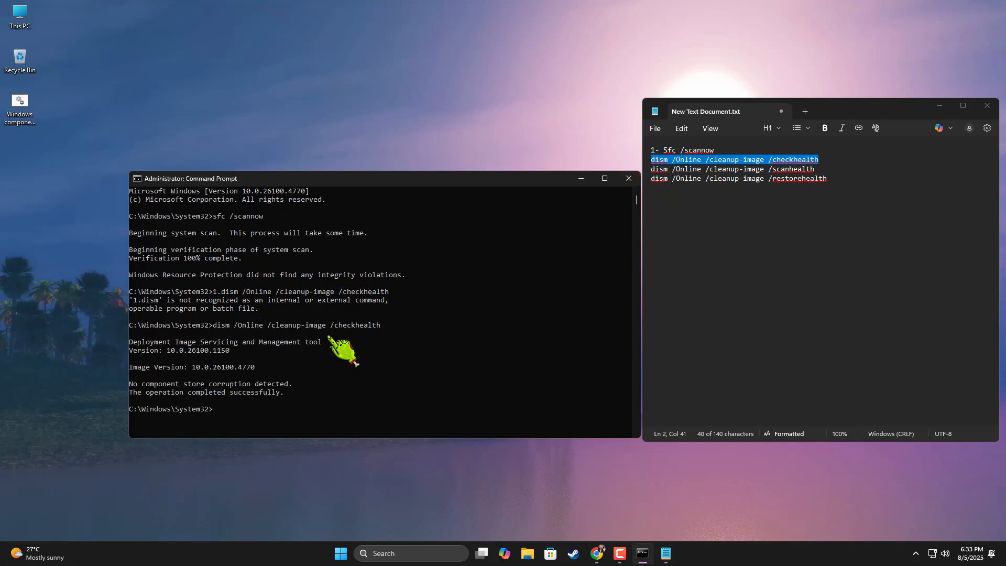
mouse_move(282, 403)
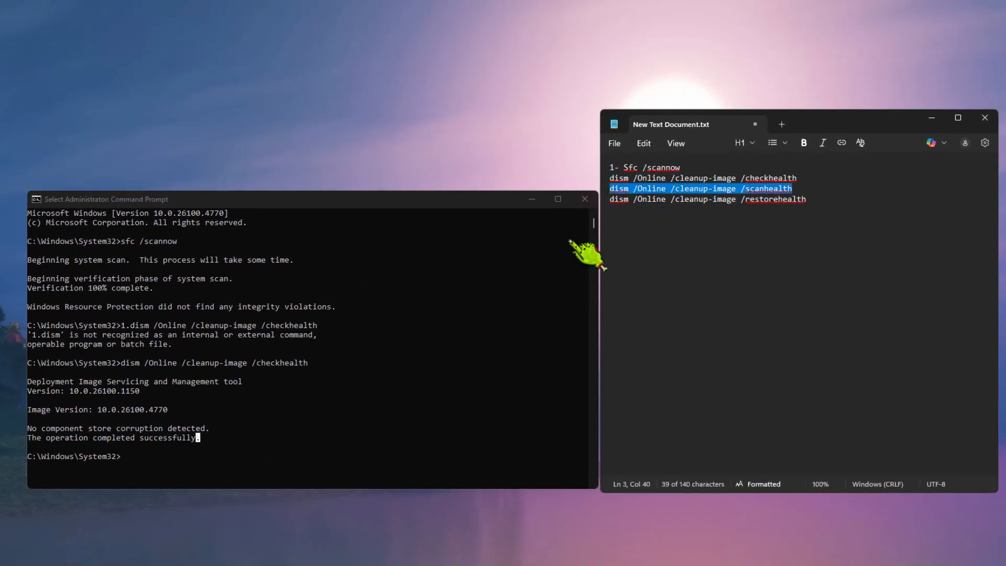
type("dism /Online /cleanup-image /scanhealth")
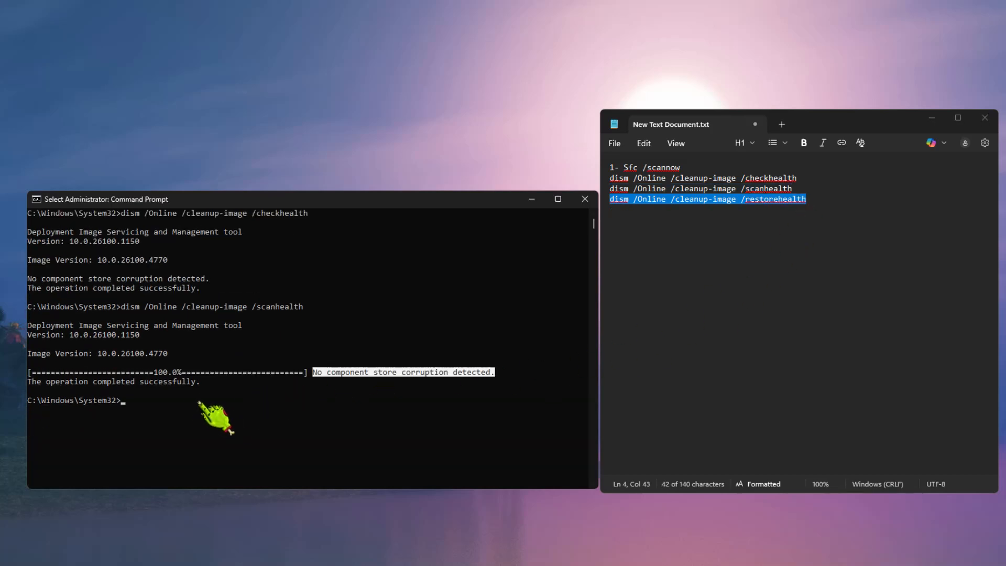
type("dism /Online /cleanup-image /restorehealth")
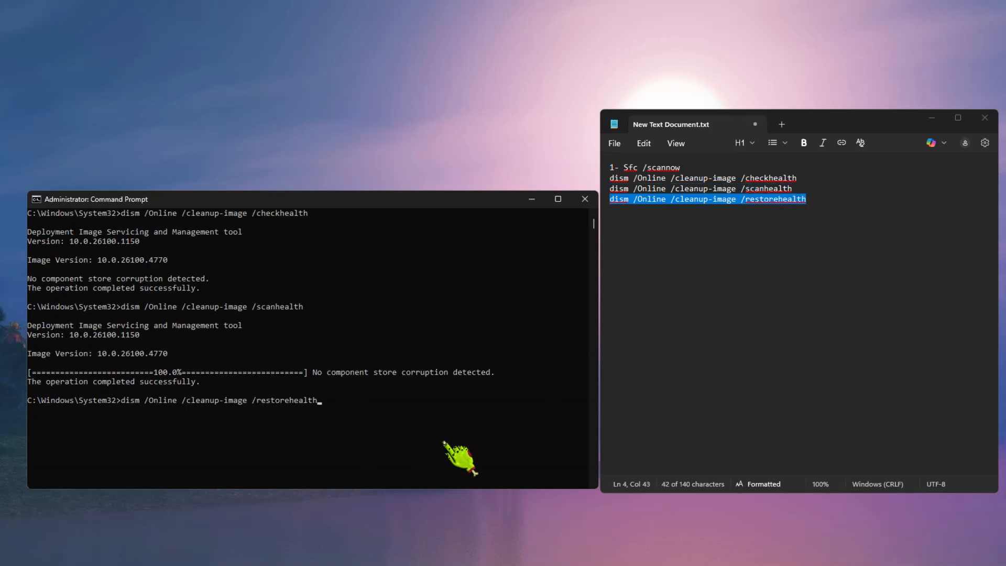
key("Return")
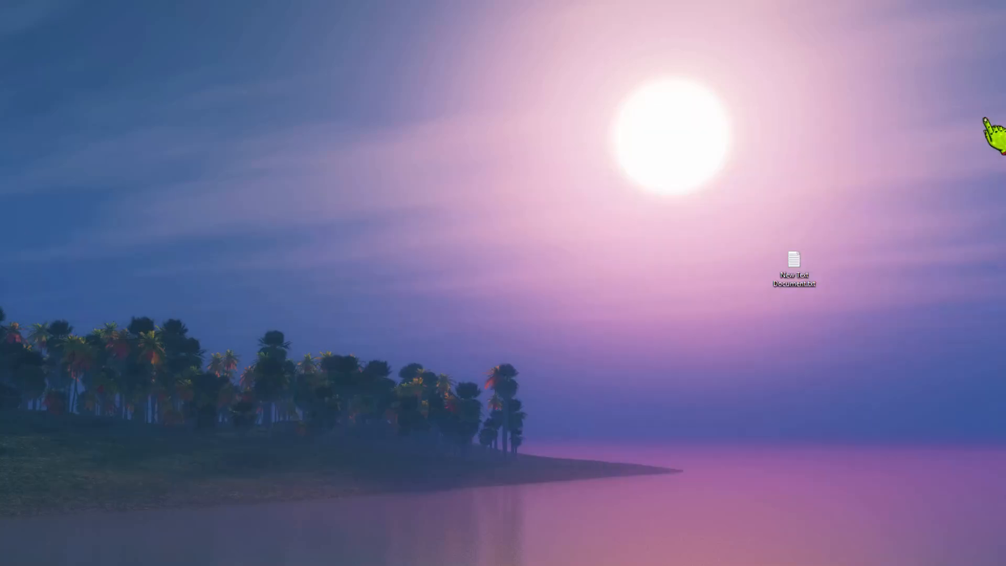
mouse_move(529, 221)
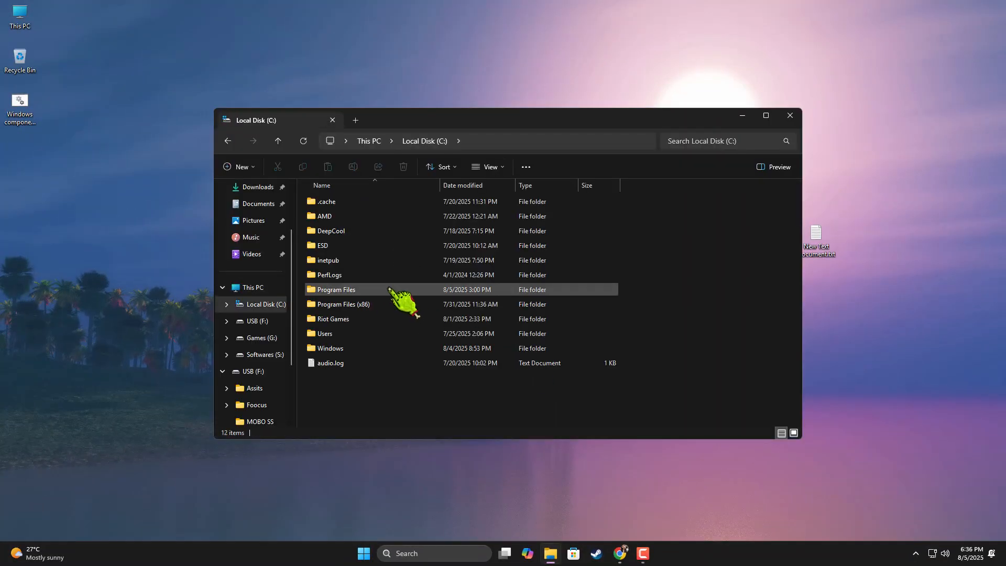
Step: Permanently delete the Download folder inside C:\Windows\SoftwareDistribution
double_click(329, 348)
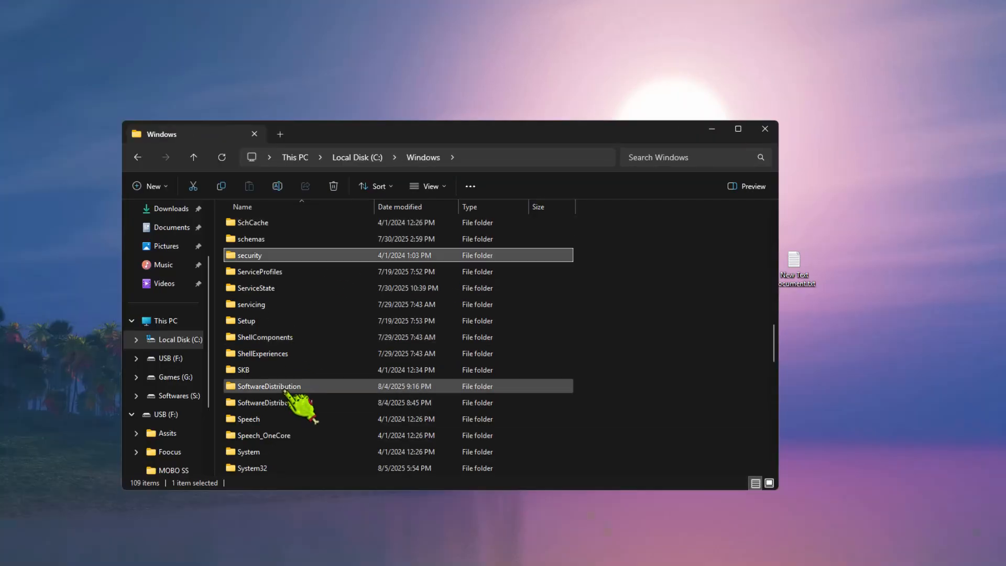
double_click(268, 386)
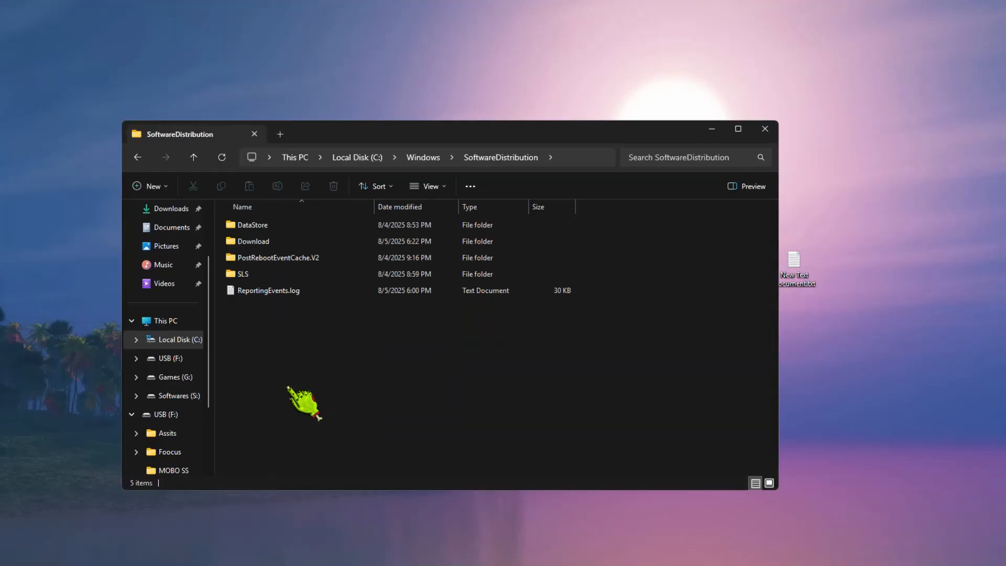
left_click(251, 240)
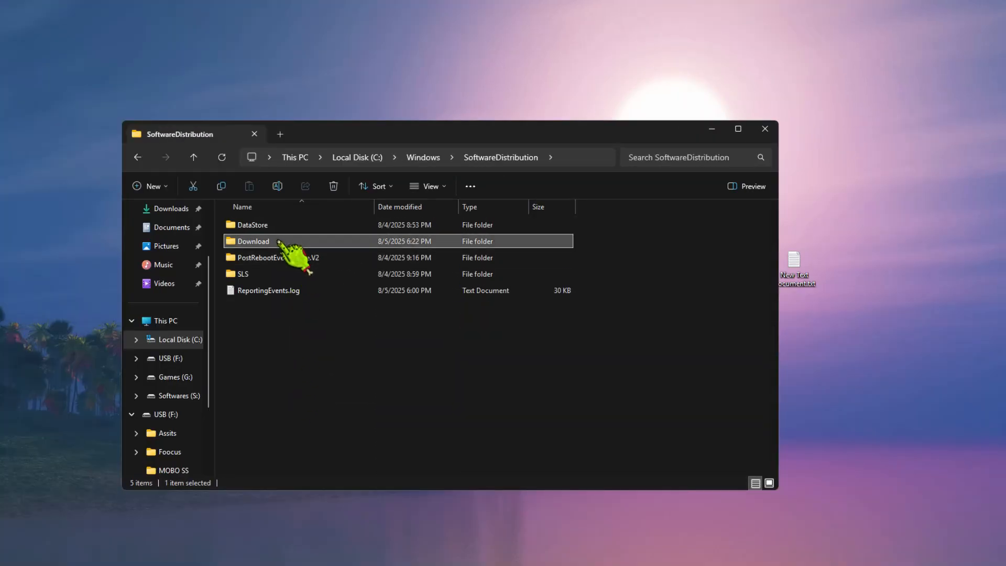
left_click(333, 186)
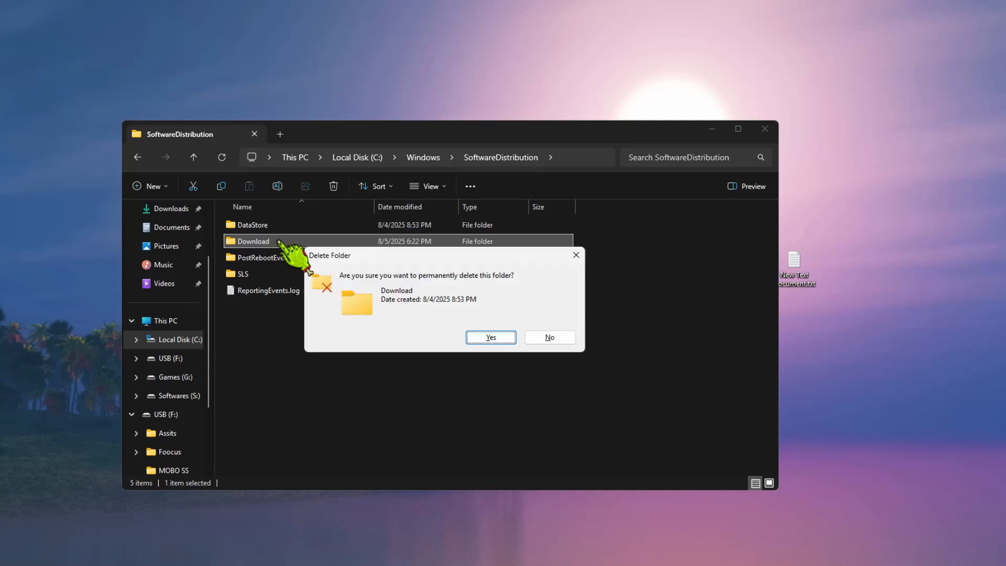
left_click(489, 337)
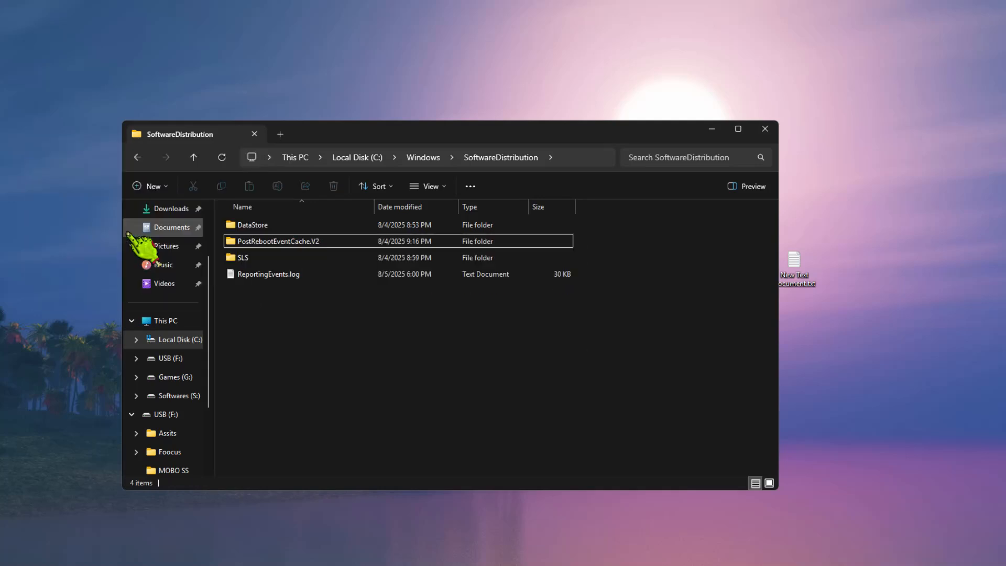
mouse_move(567, 122)
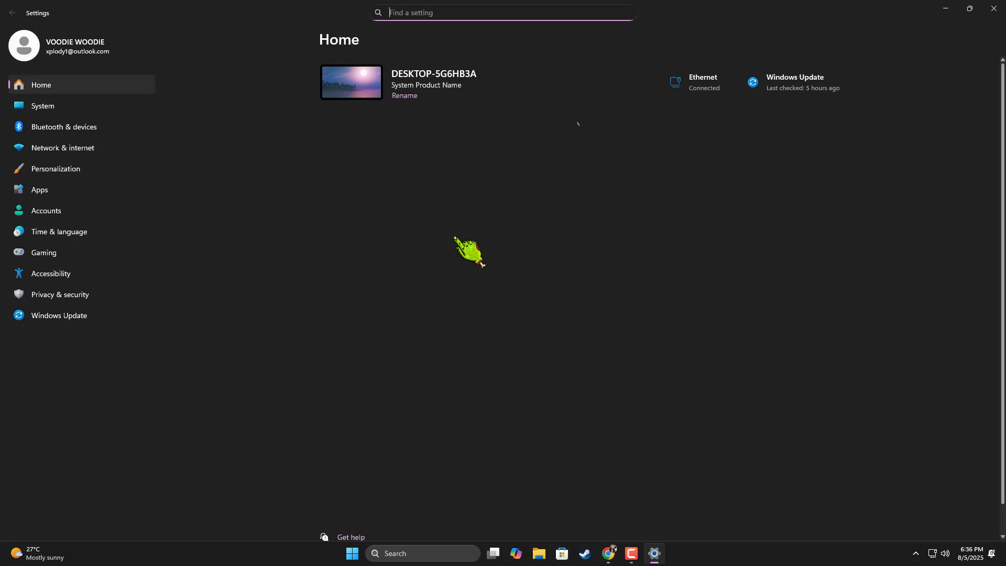
mouse_move(187, 224)
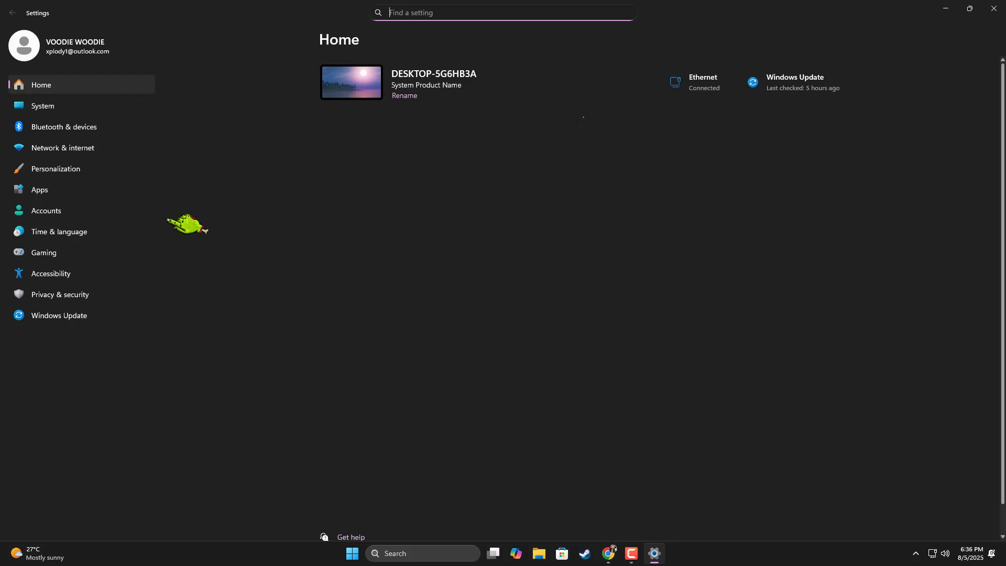
Step: Go to the Network & internet page in Settings
left_click(62, 148)
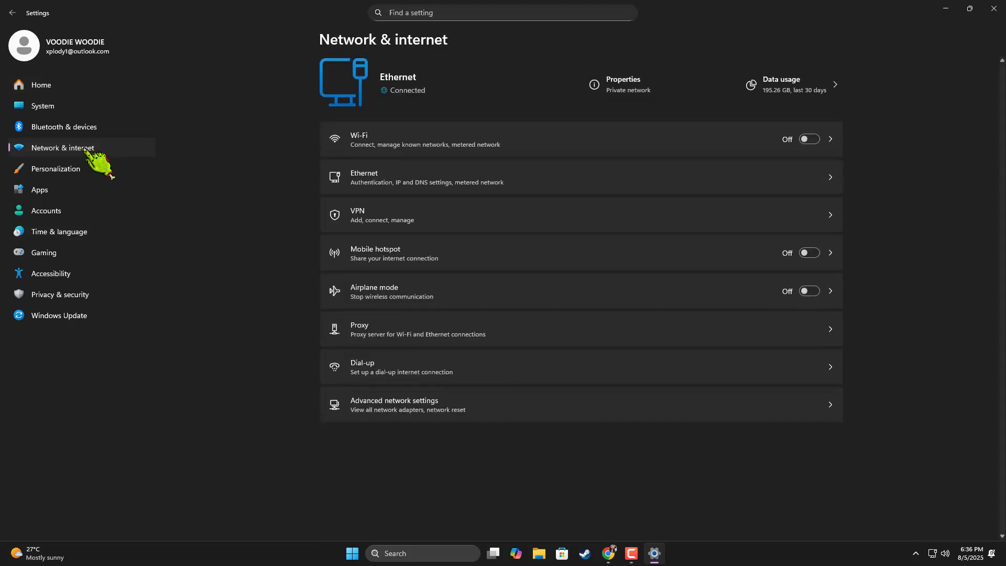
mouse_move(436, 209)
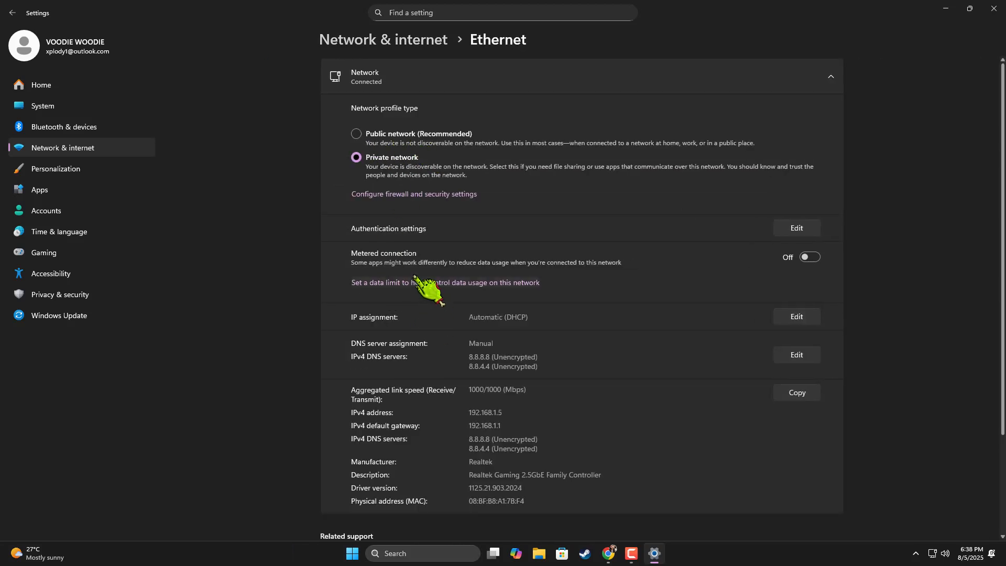
mouse_move(810, 257)
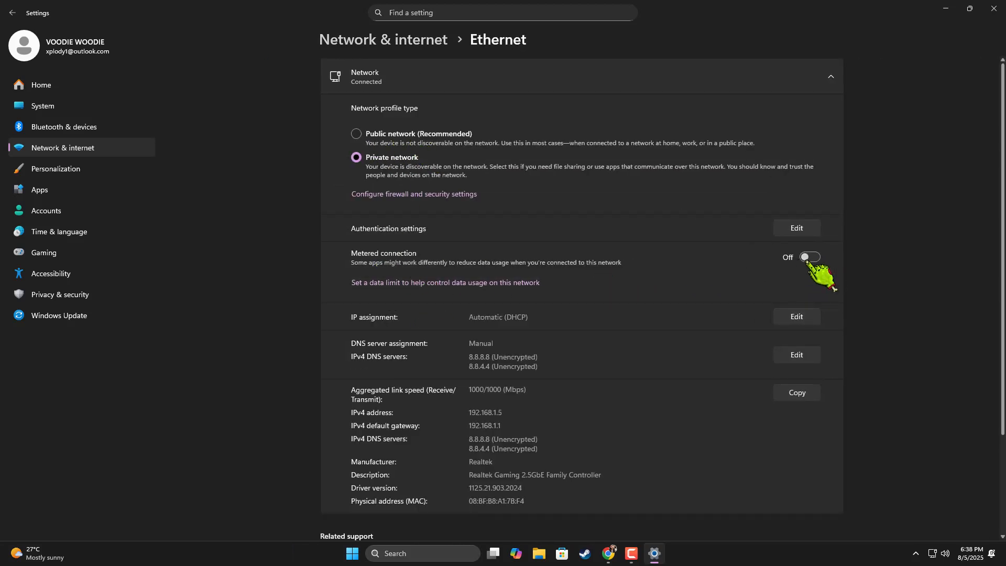
mouse_move(834, 221)
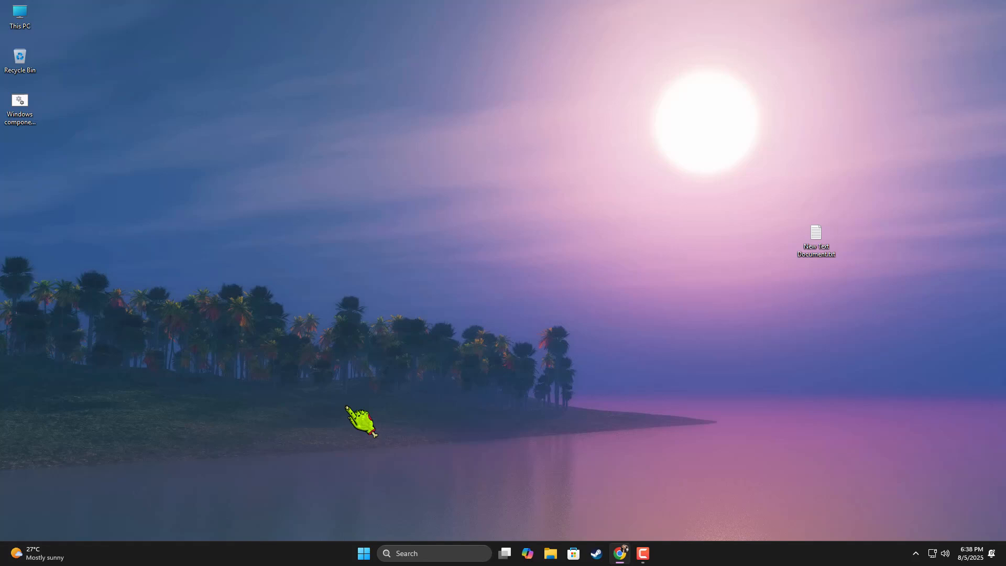
mouse_move(611, 436)
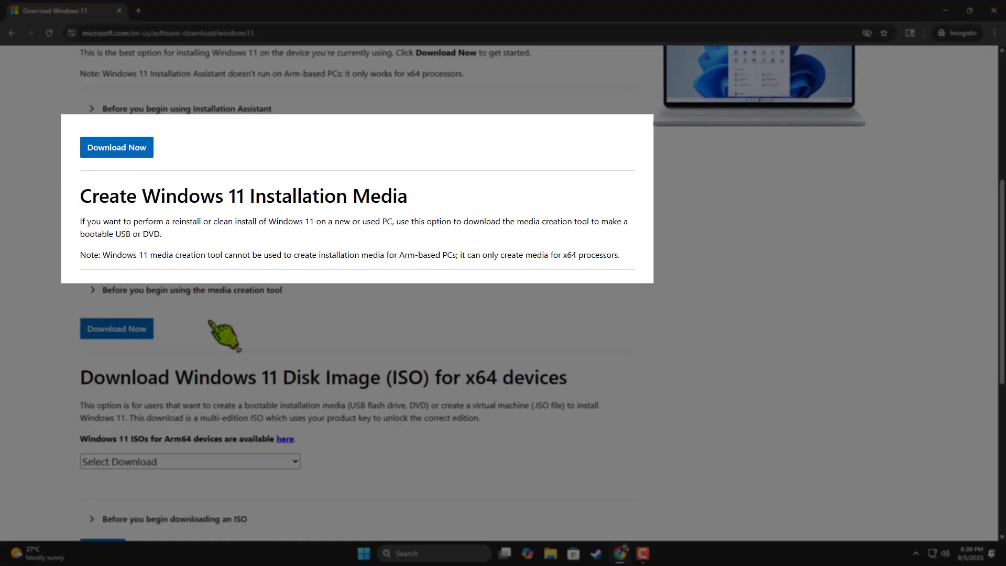
Step: Interact with Microsoft's Windows 11 download page in Chrome
left_click(116, 328)
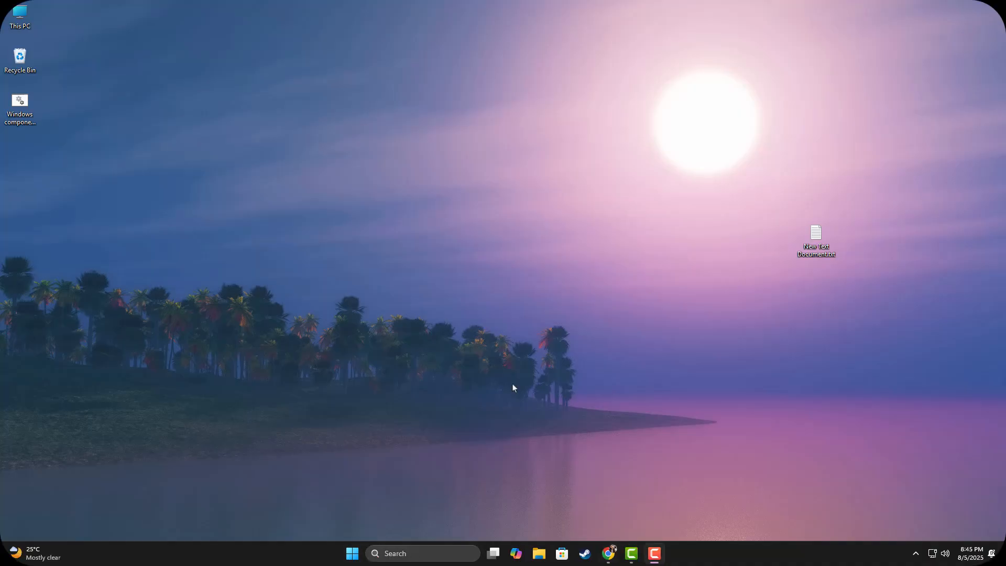
left_click(665, 553)
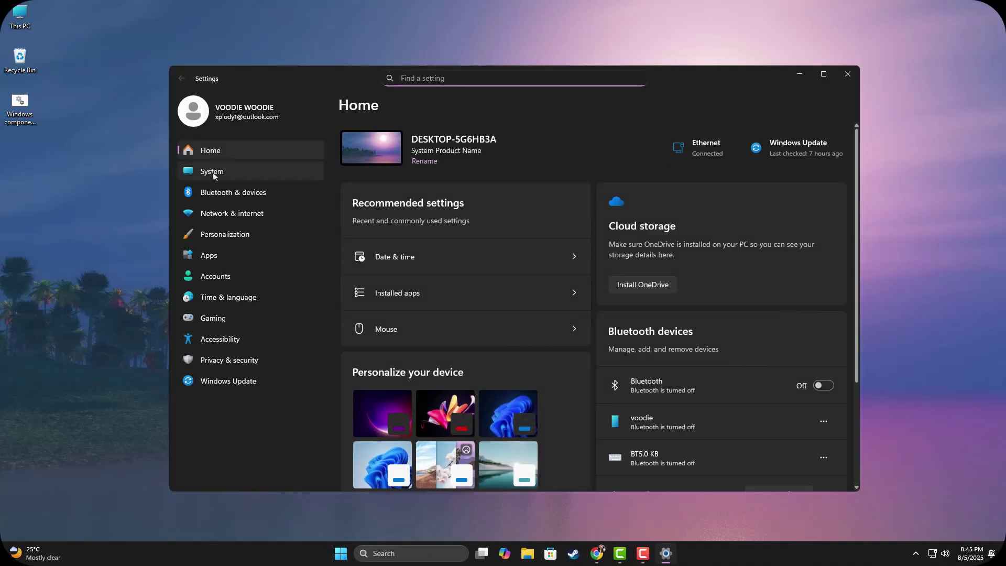
left_click(211, 171)
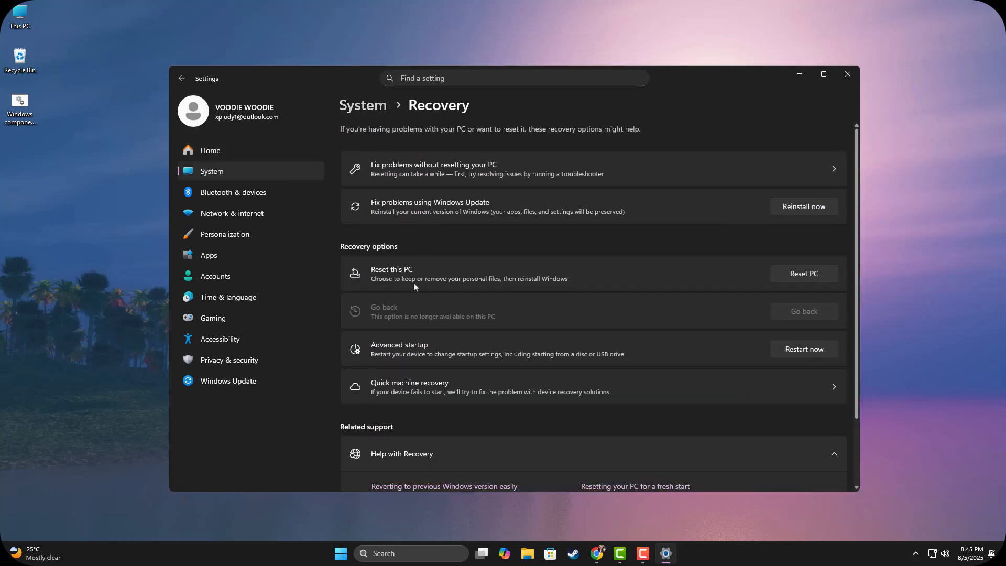
left_click(802, 272)
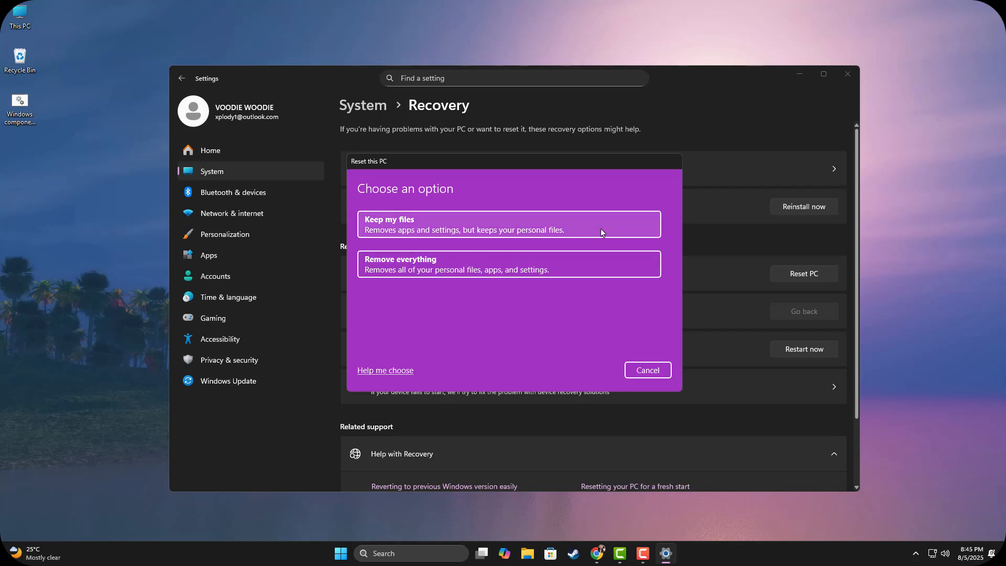
left_click(507, 224)
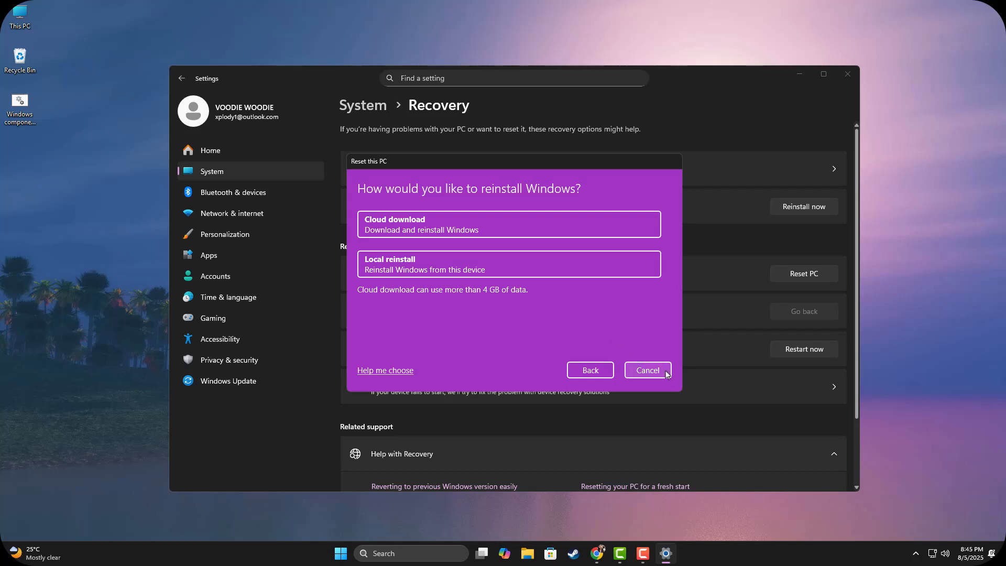
left_click(646, 370)
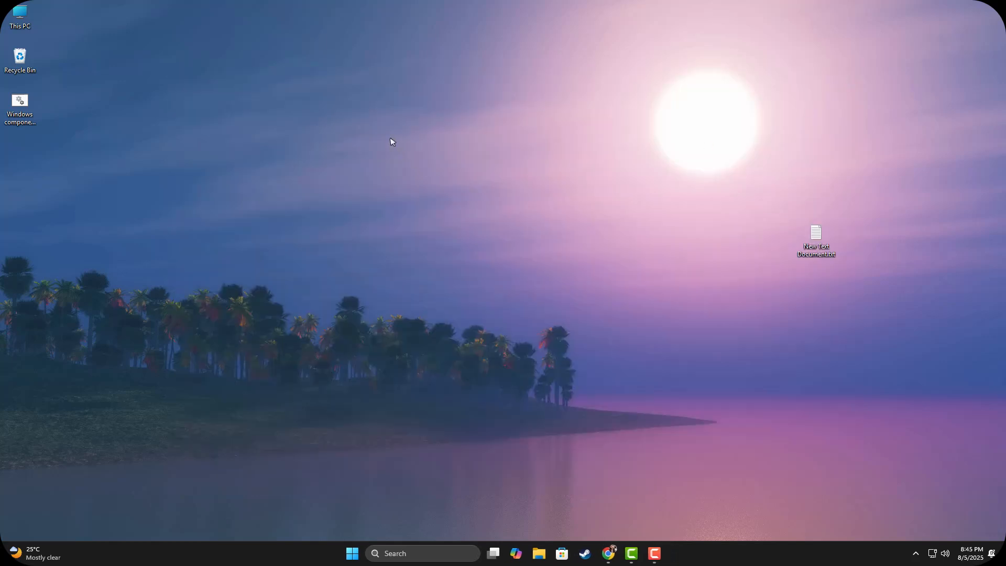
mouse_move(413, 171)
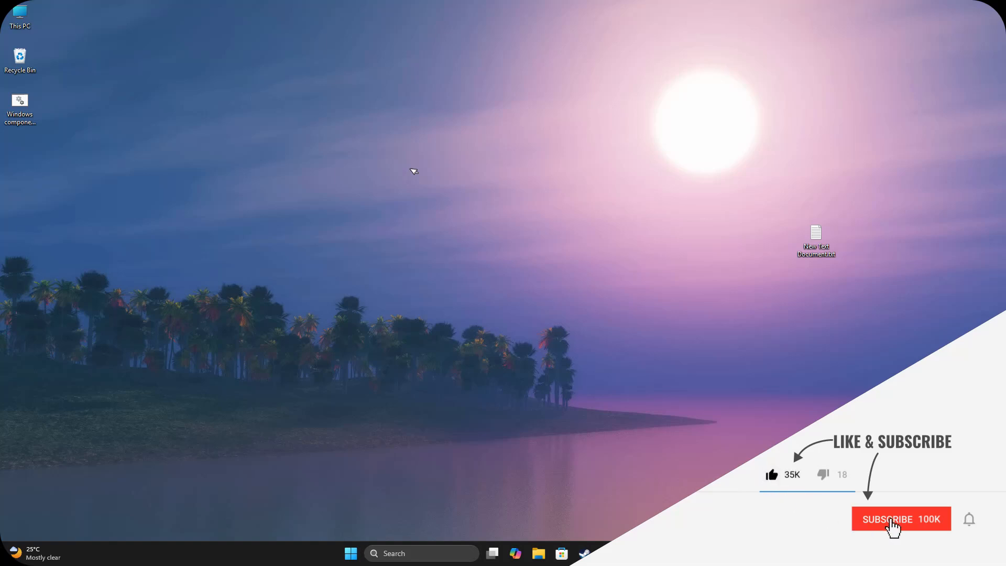
left_click(900, 519)
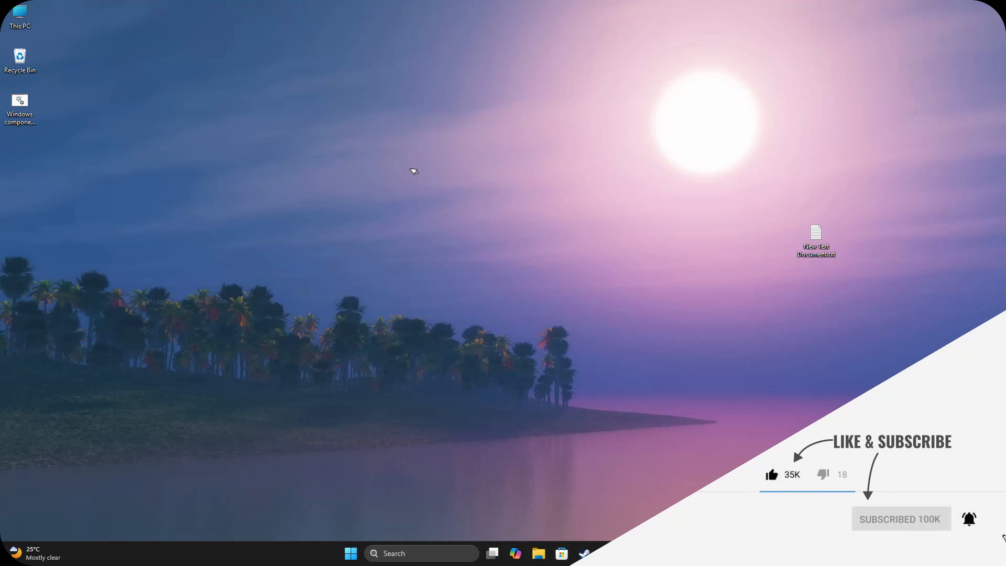